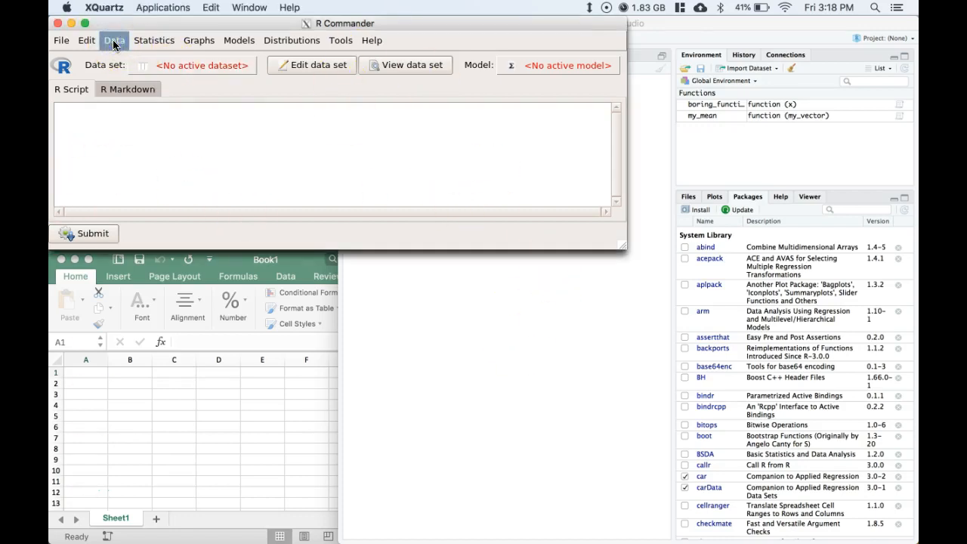
Start an Excel import into a data set named Cars and browse into the 2018.2_Fall folder
click(113, 40)
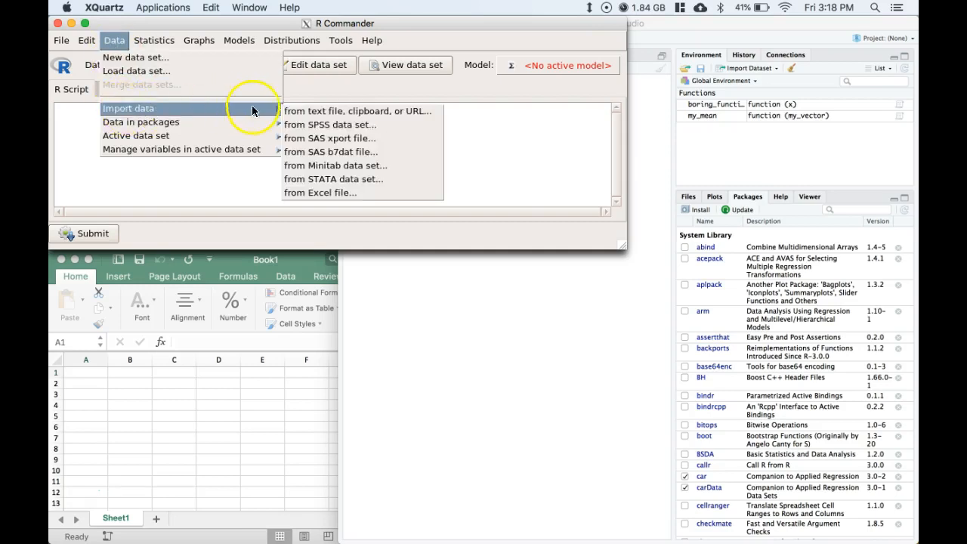
click(320, 193)
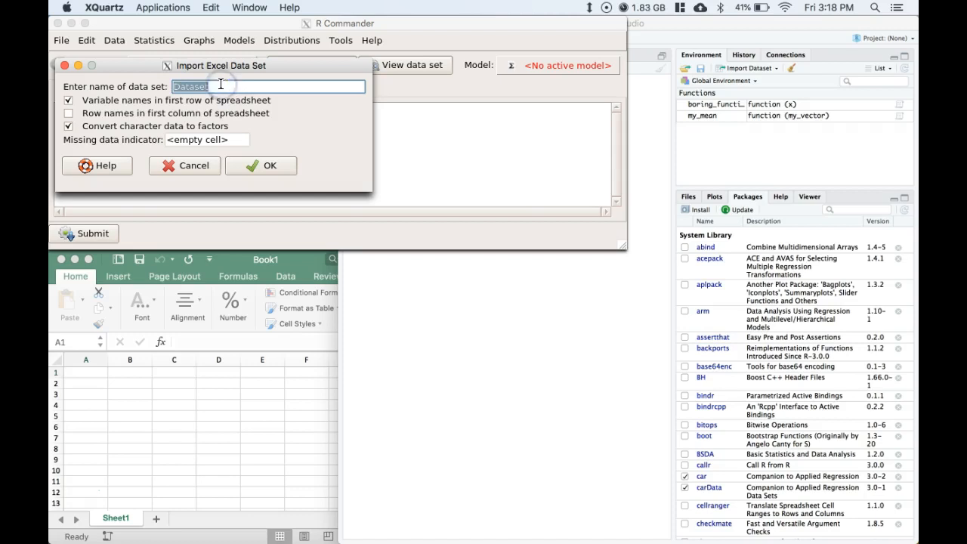
text(Cars)
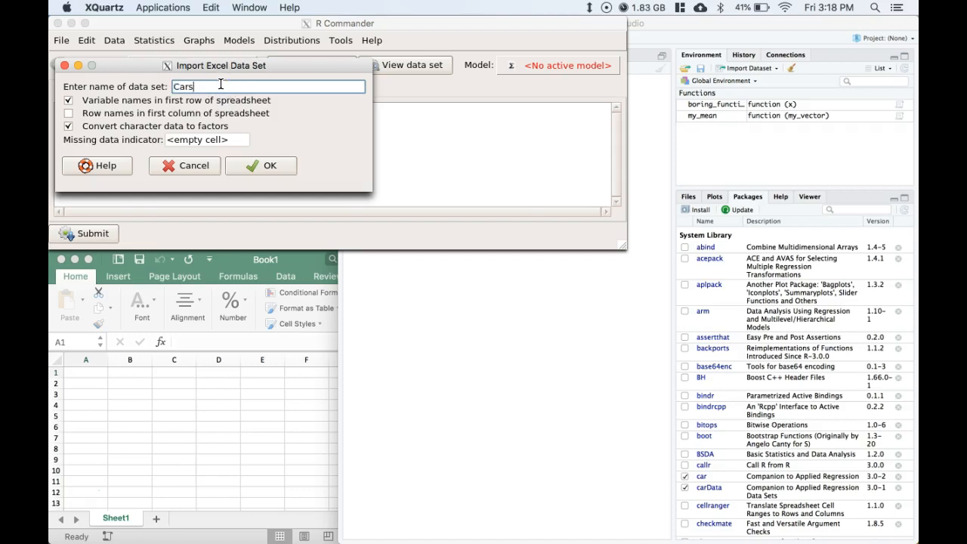
click(261, 165)
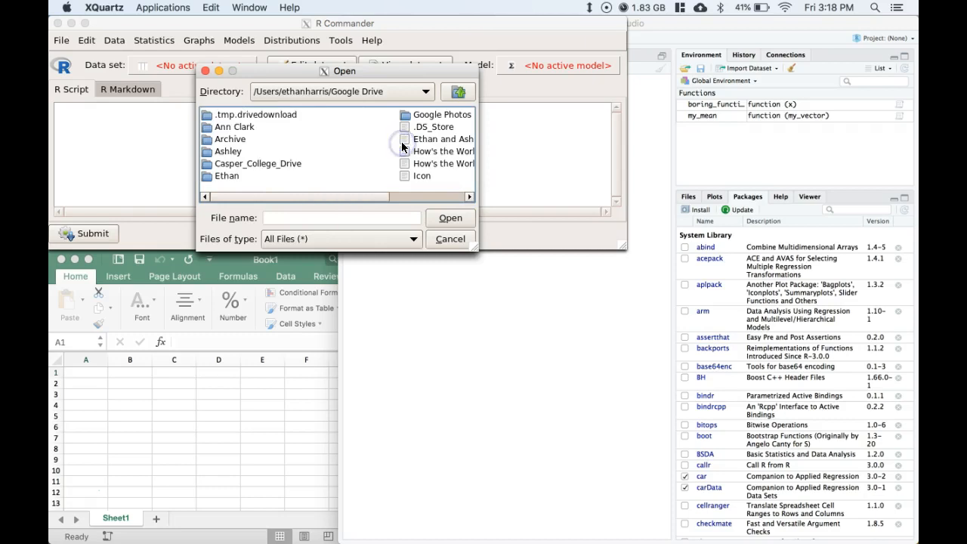
double_click(258, 163)
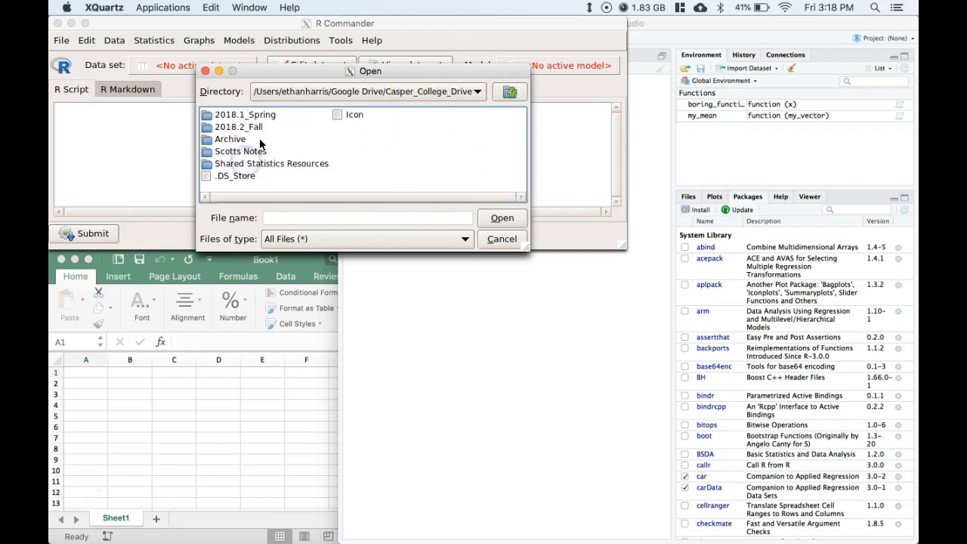
double_click(239, 126)
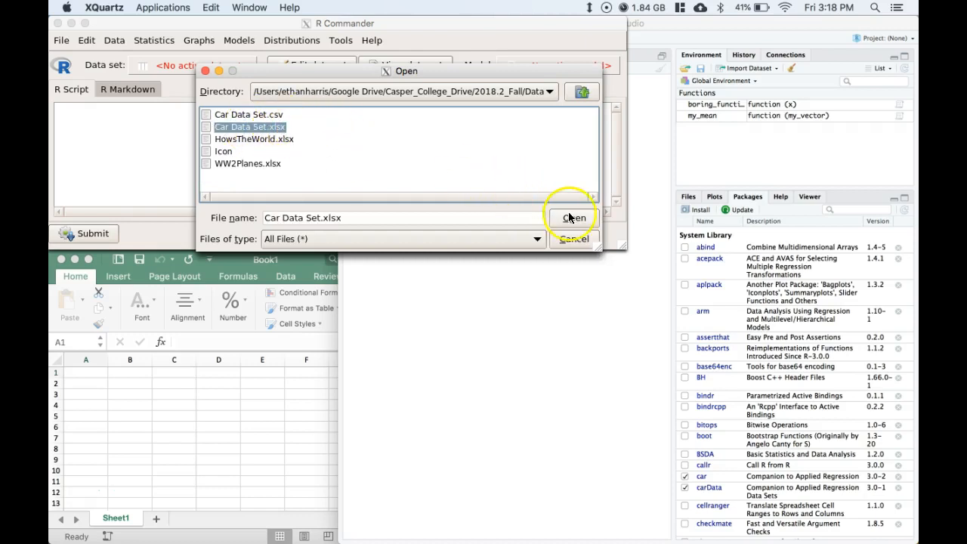
Import the Car Data Set sheet from Car Data Set.xlsx and scroll through the data viewer
click(574, 217)
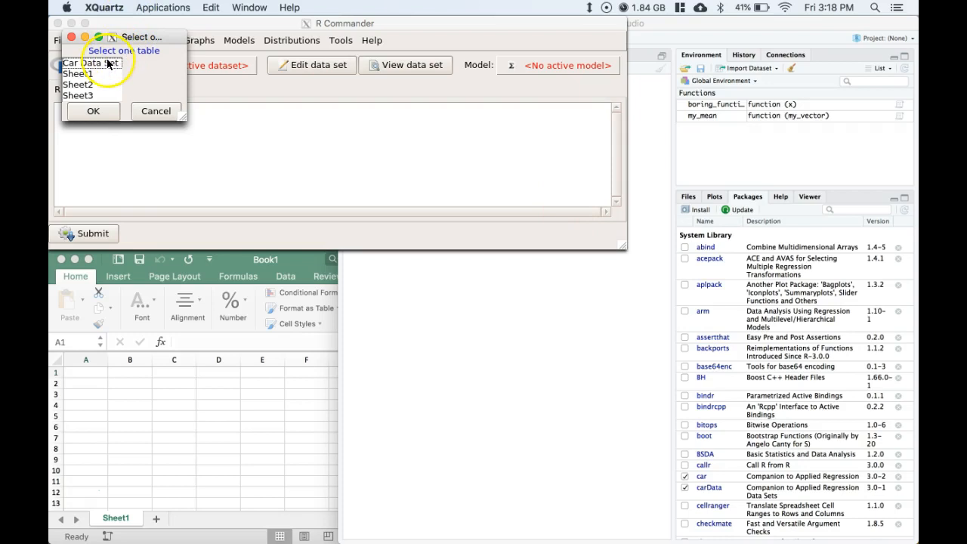
click(91, 62)
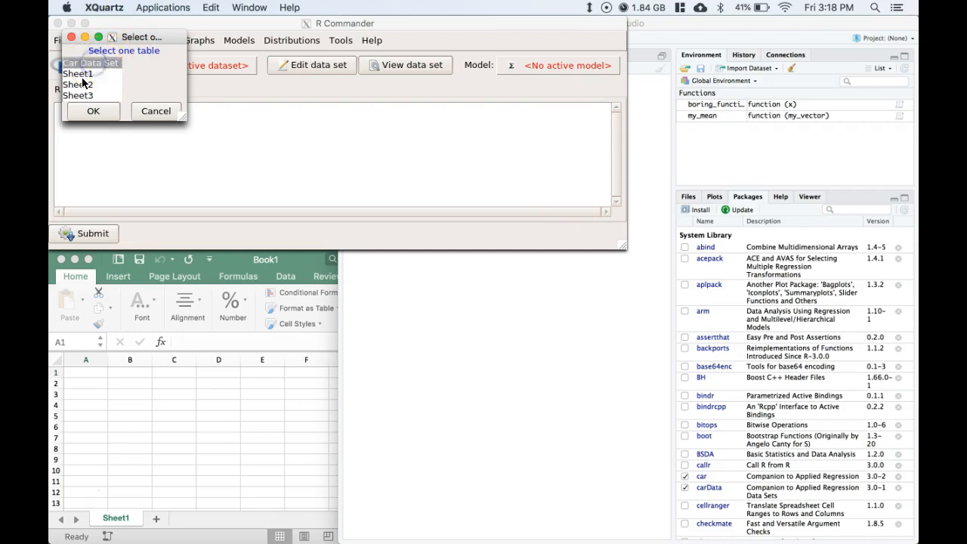
click(78, 73)
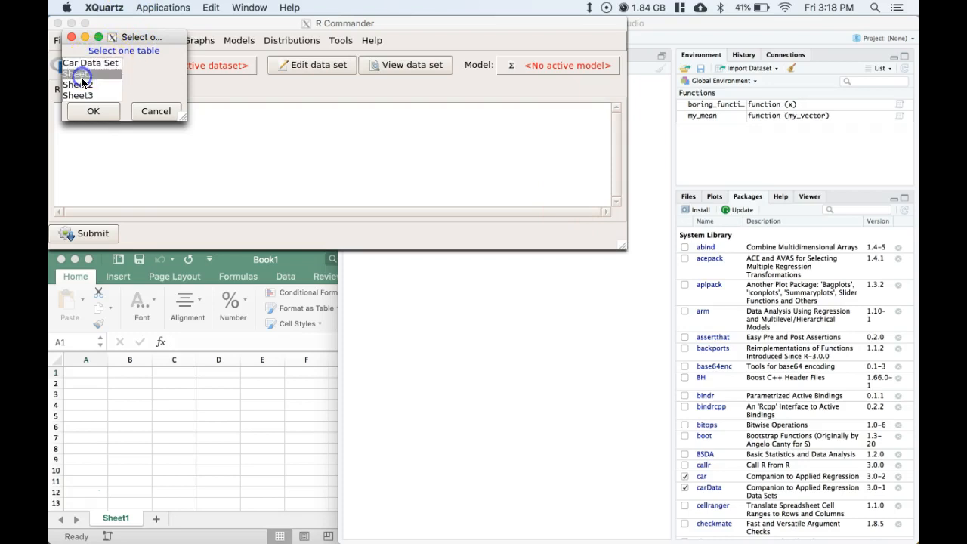
click(90, 62)
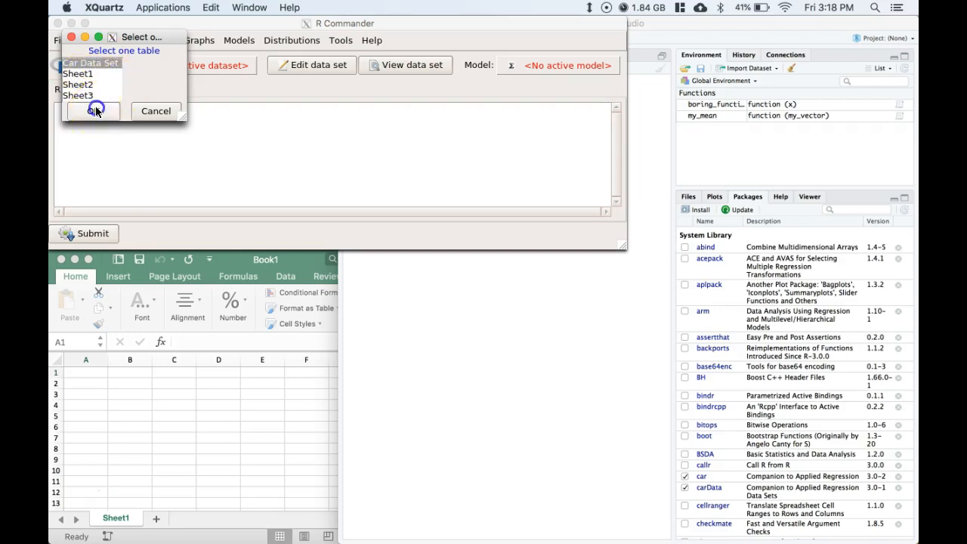
click(93, 111)
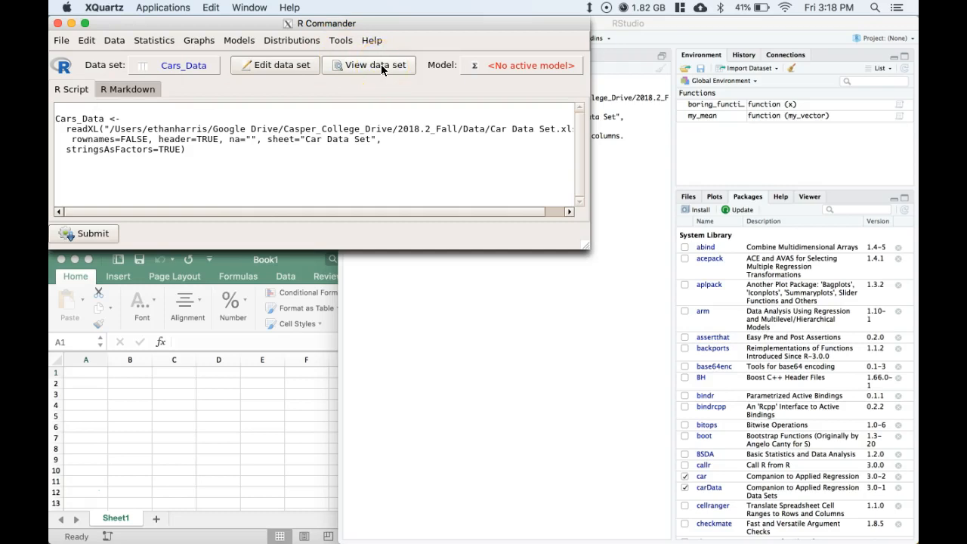
click(369, 65)
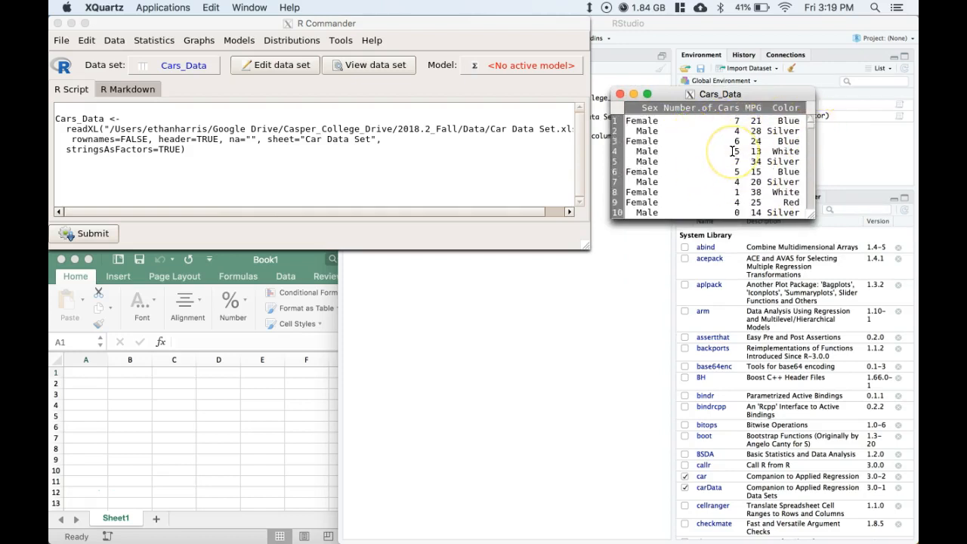
scroll(down, 3)
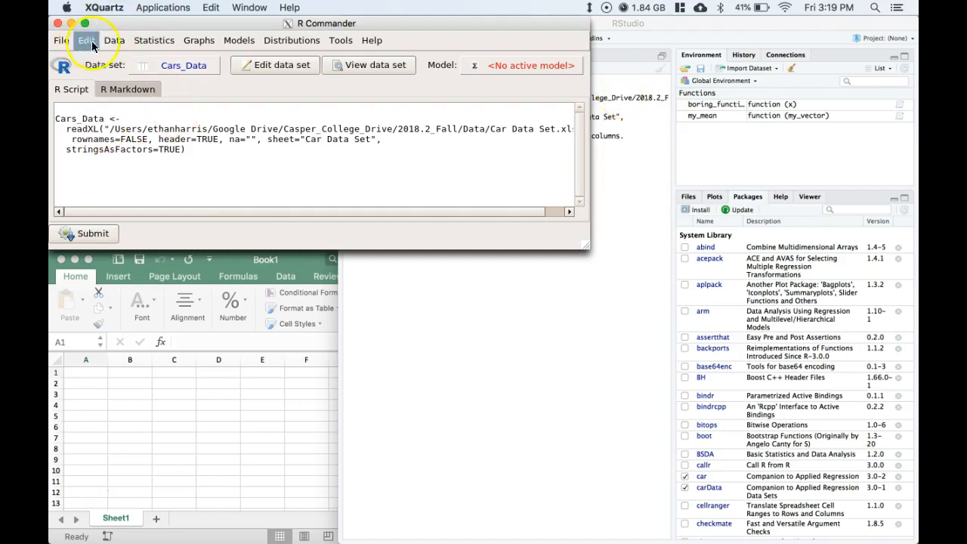
Run Numerical summaries on MPG with Binned Frequency Counts enabled
click(153, 40)
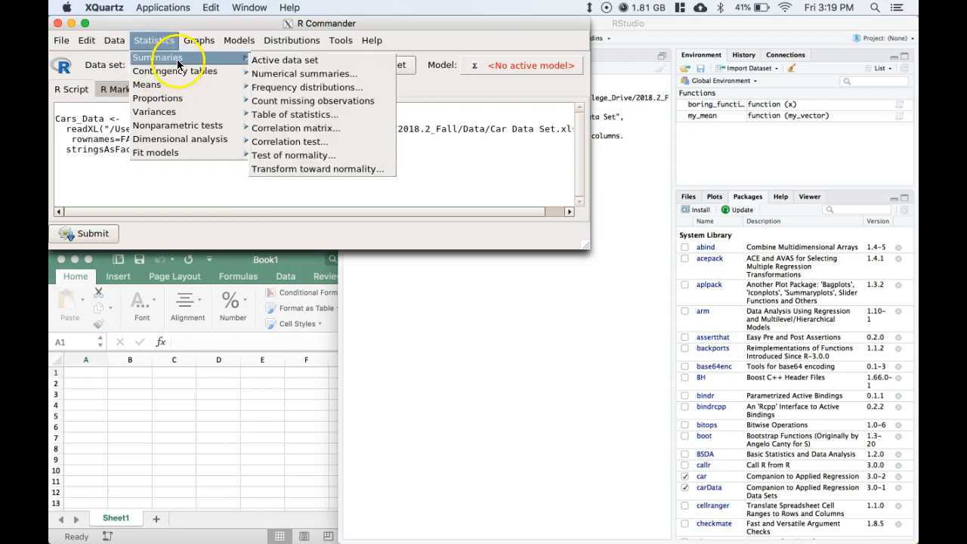
click(304, 73)
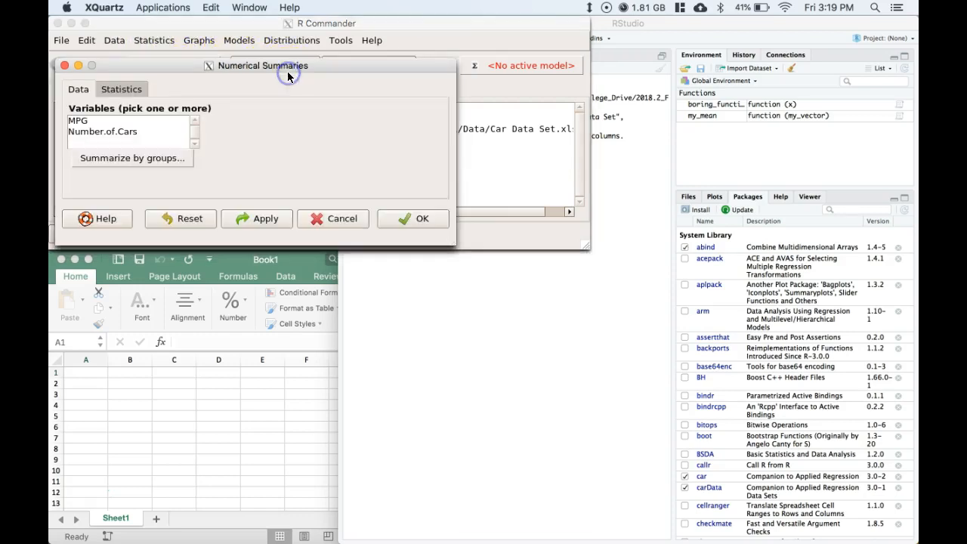
click(77, 120)
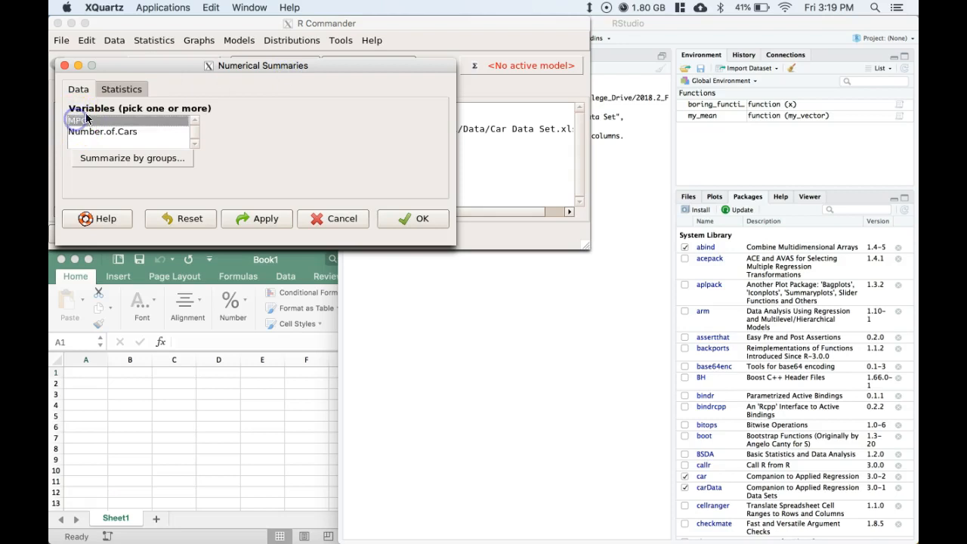
click(120, 90)
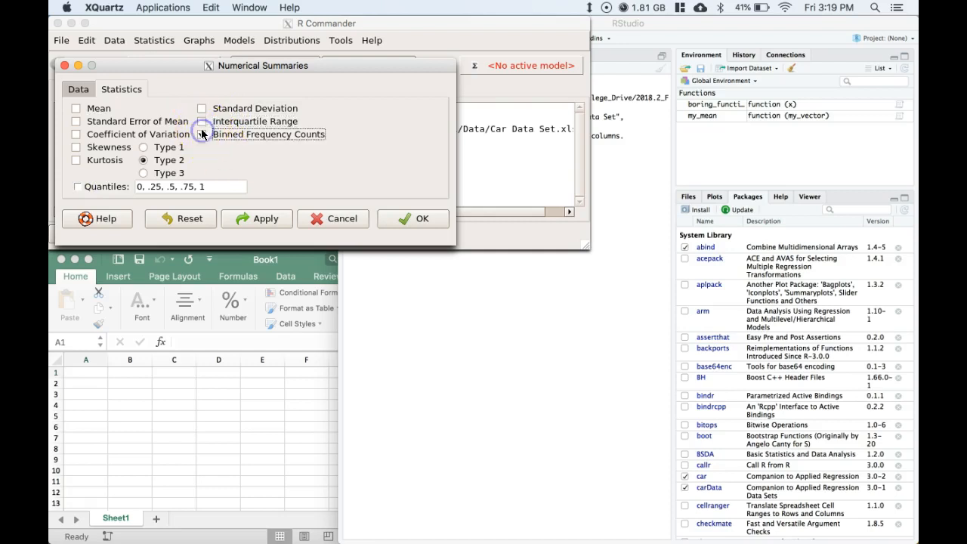
click(201, 134)
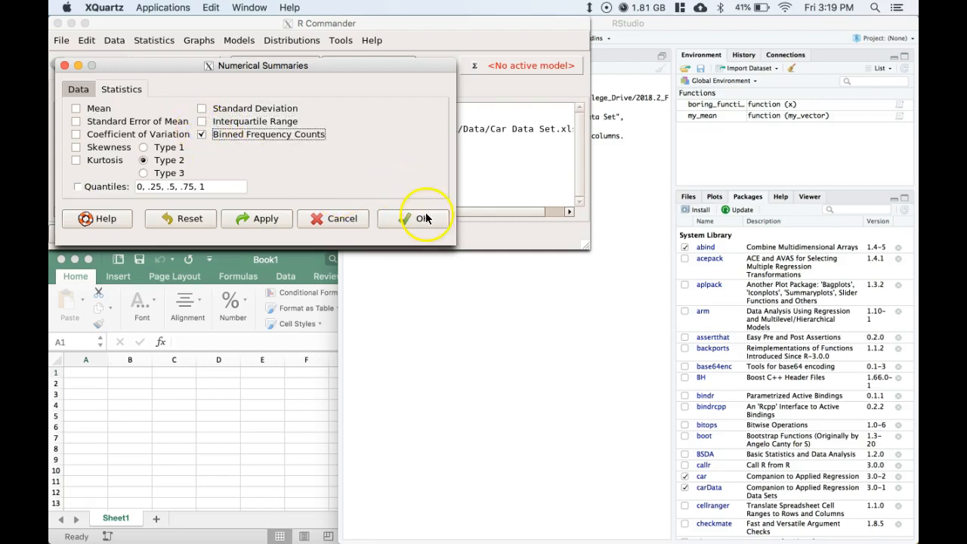
click(426, 218)
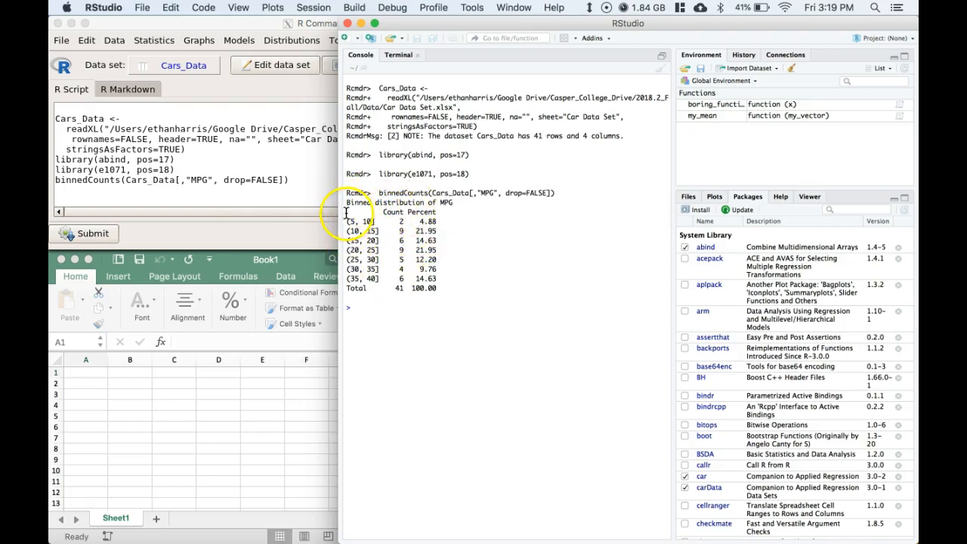
Select and copy the binned MPG count and percent output from the console
drag(367, 211, 438, 289)
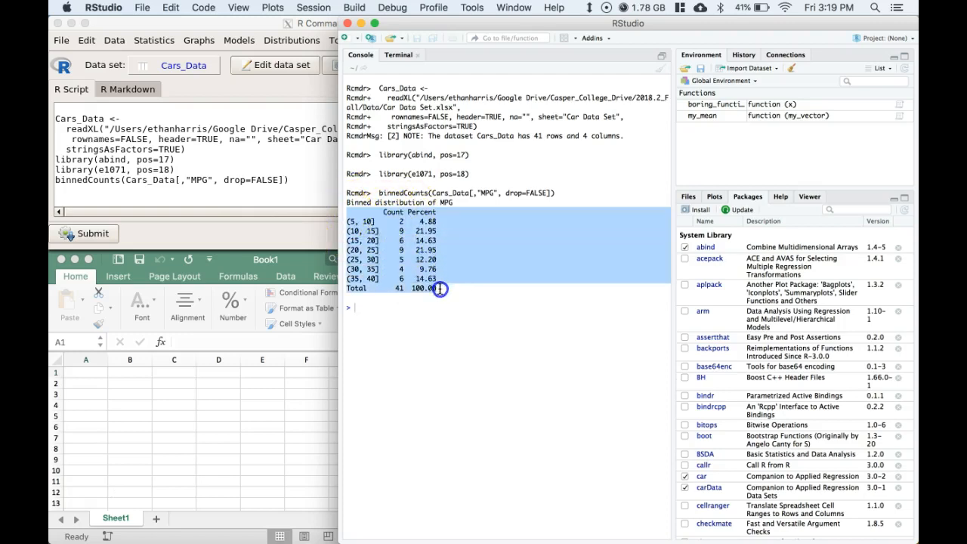
right_click(440, 289)
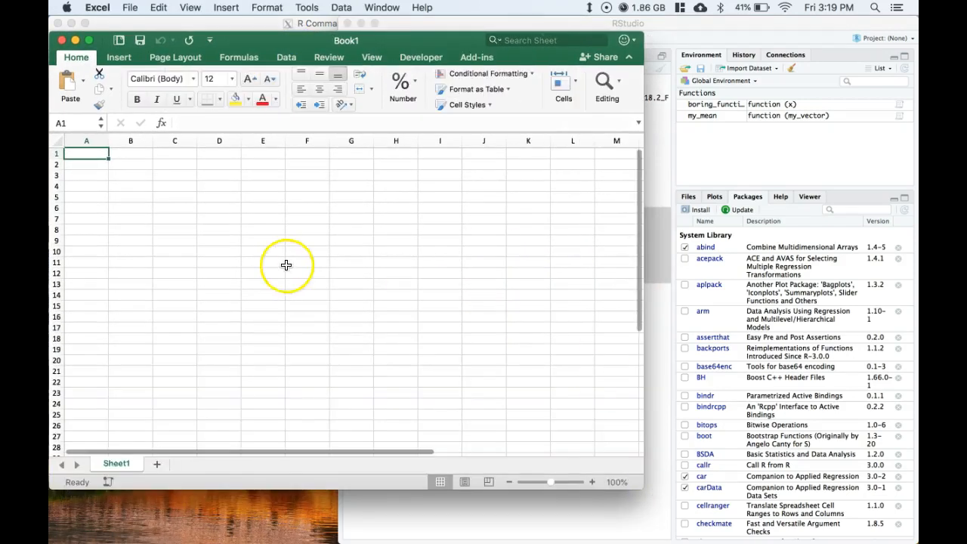
Paste the binned MPG table into cell A2 of the Excel sheet
click(86, 165)
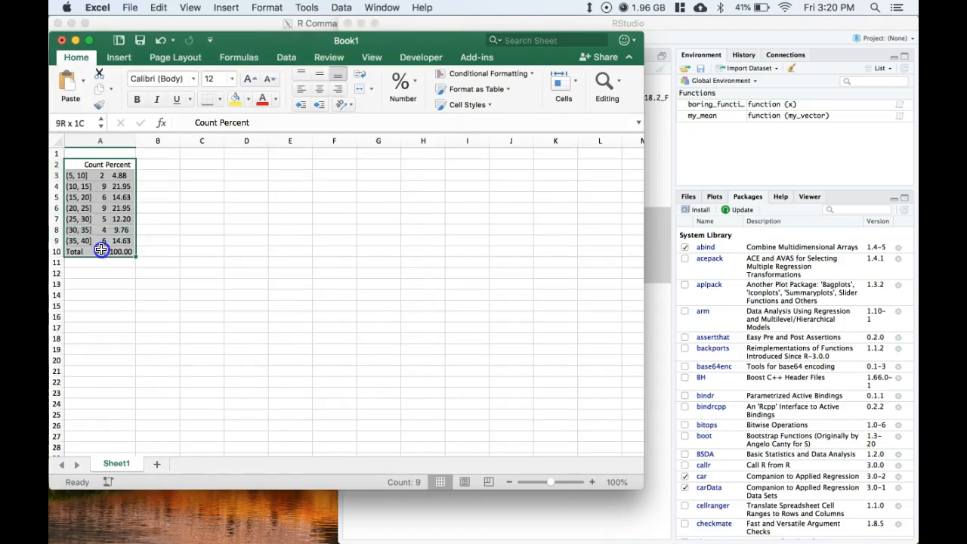
click(286, 56)
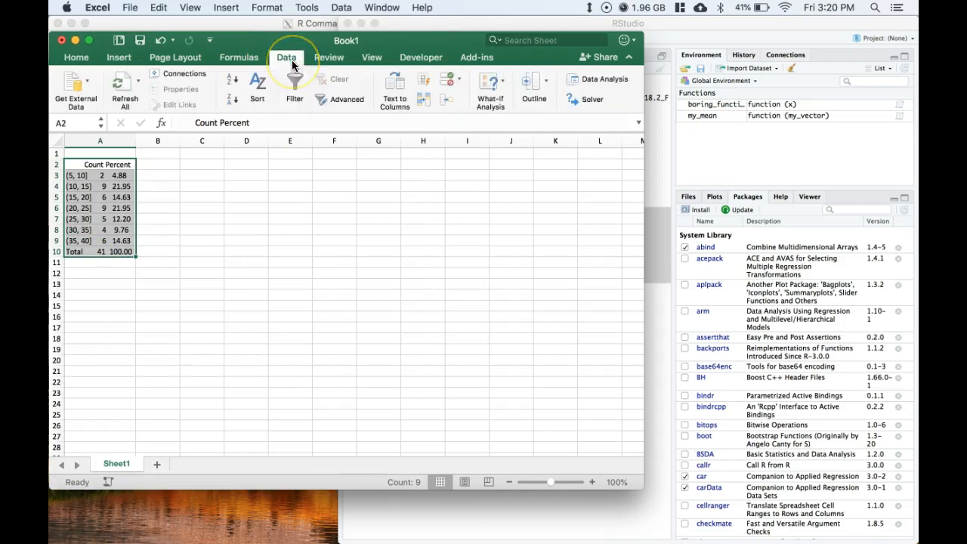
click(394, 89)
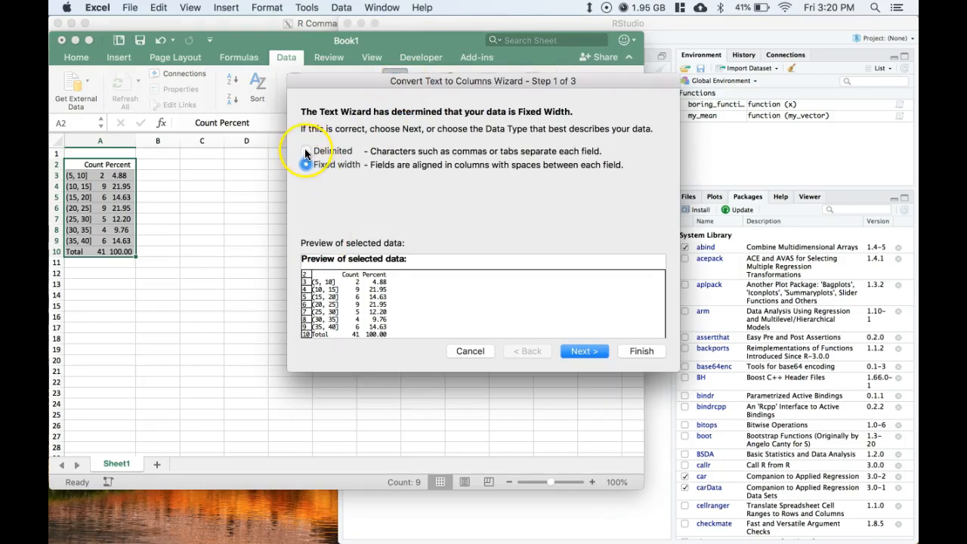
Split column A by fixed width into bin, Count and Percent columns
click(306, 165)
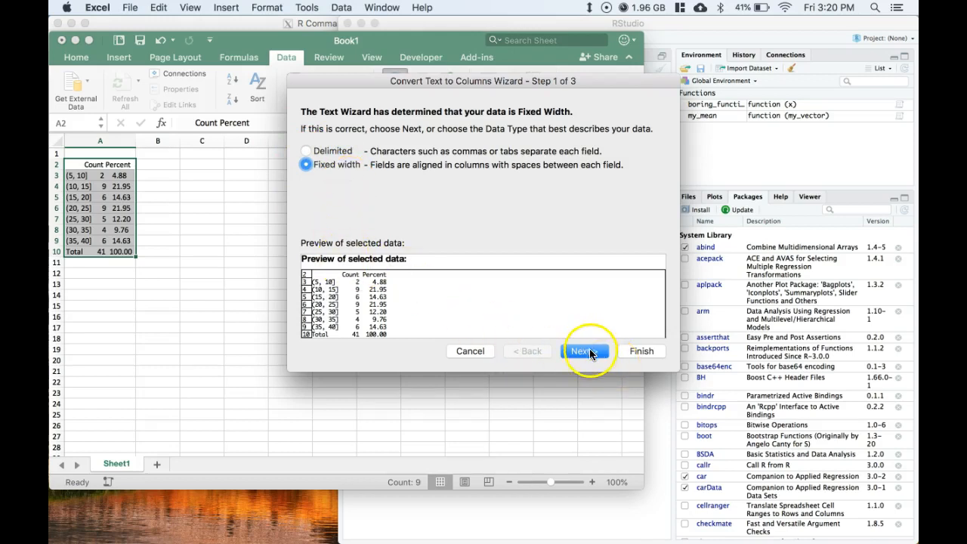
click(584, 351)
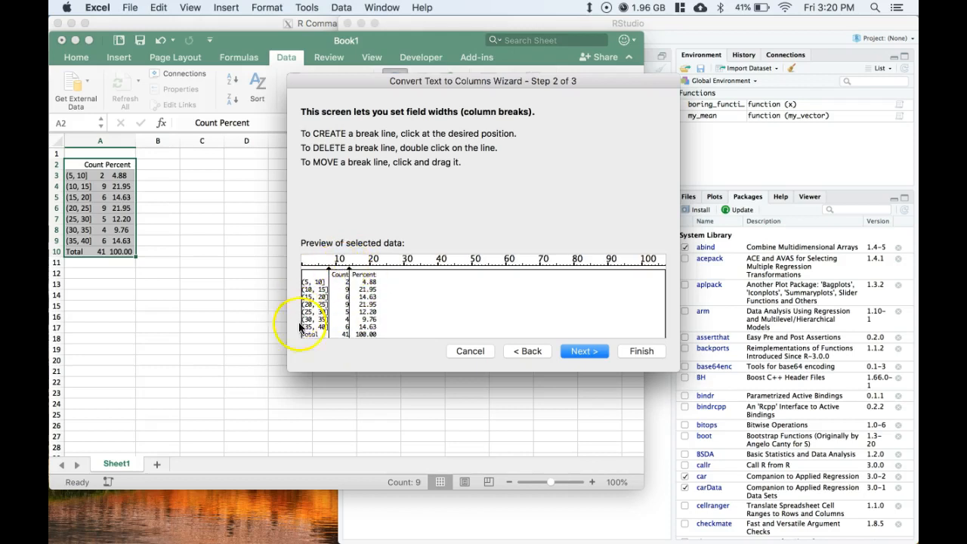
mouse_move(649, 349)
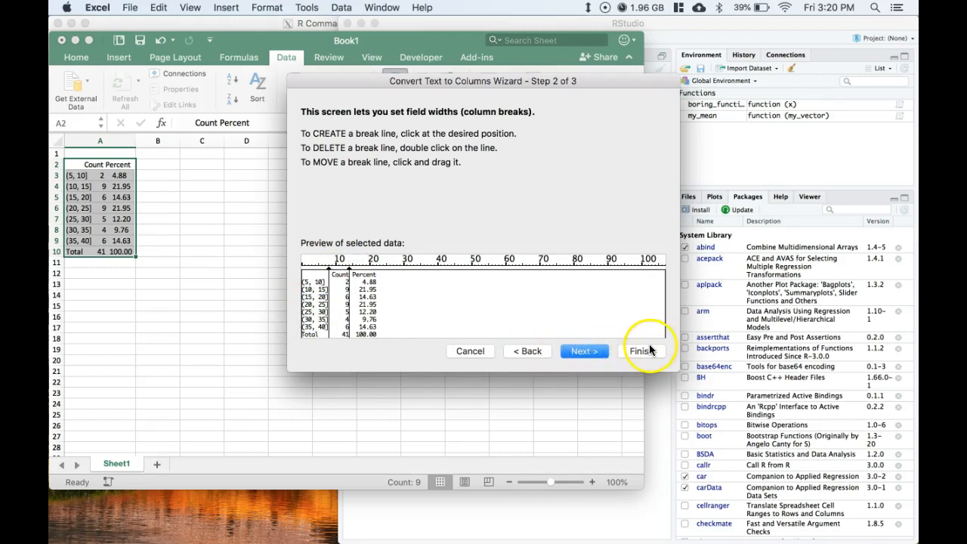
click(639, 350)
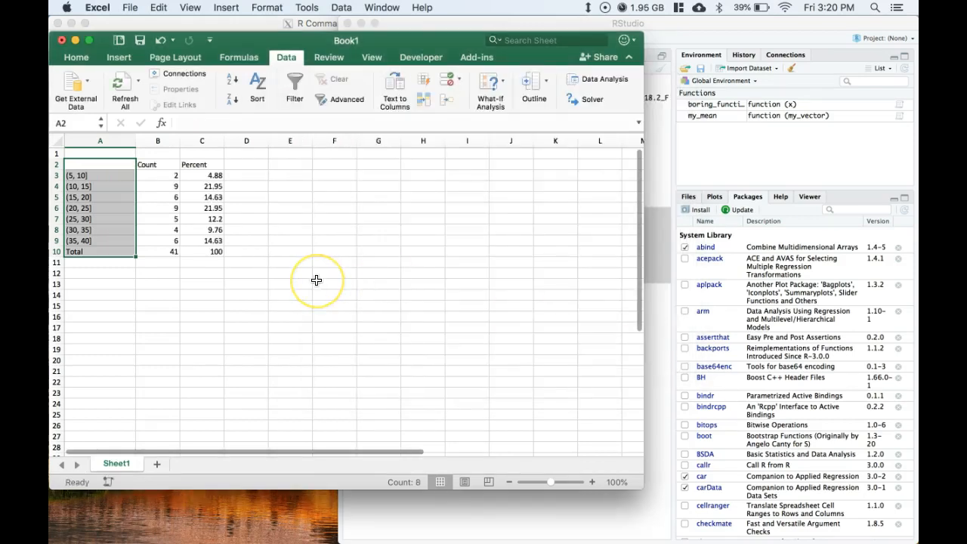
Type the 'Bins MPG' header and select the old Percent values in column C for clearing
click(334, 284)
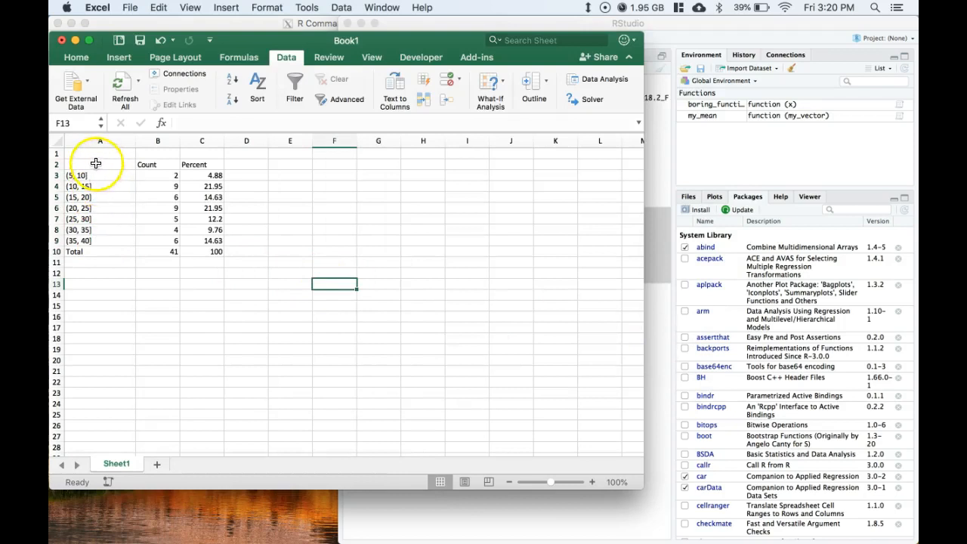
text(Bins)
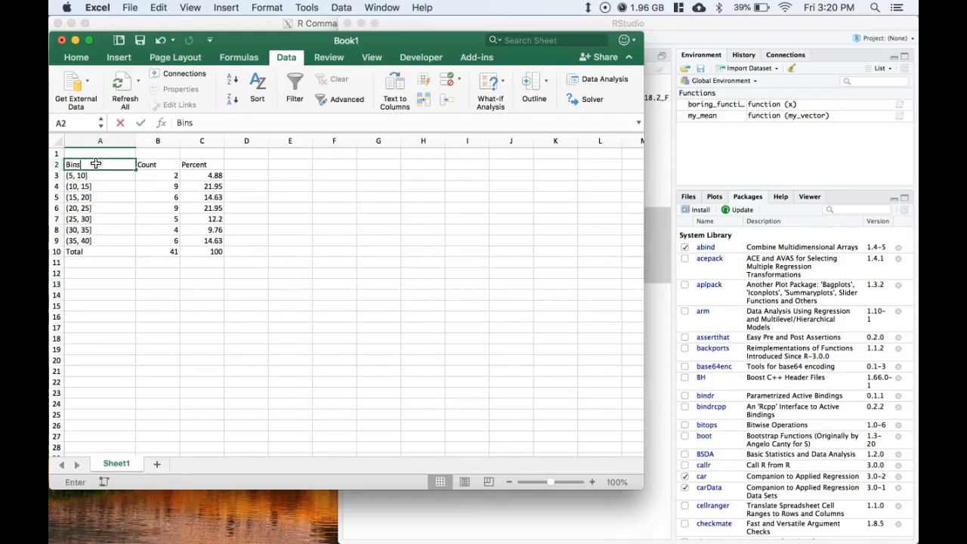
text(MPG)
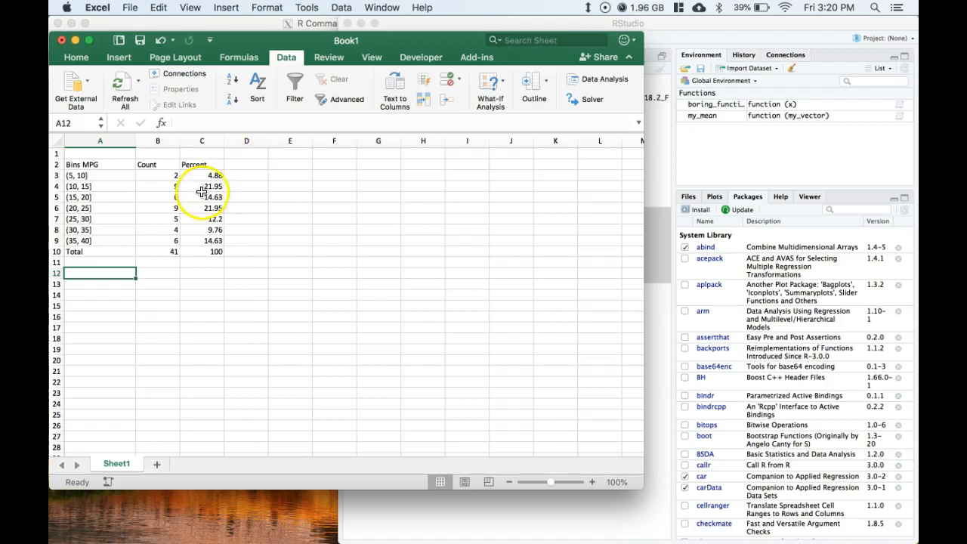
click(157, 252)
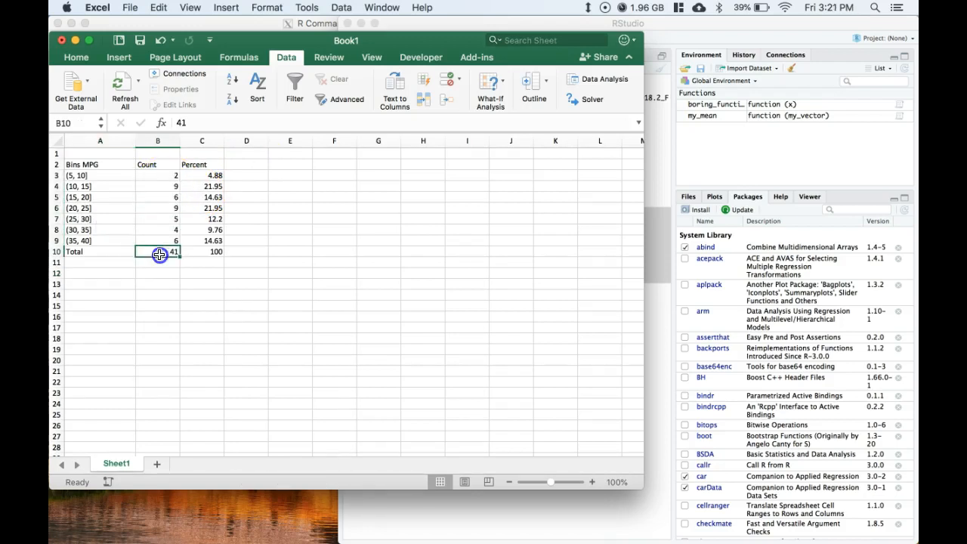
drag(202, 176, 202, 230)
text(=)
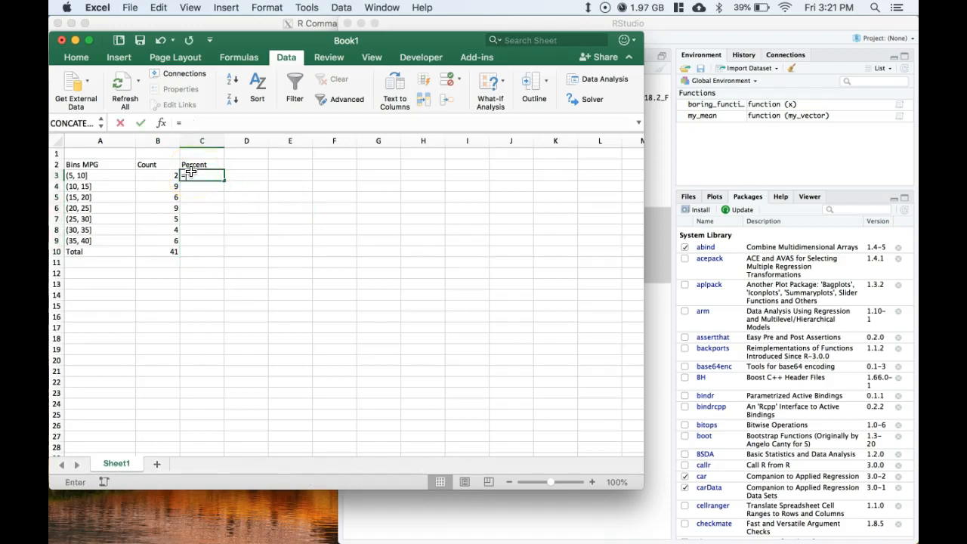
Abandon a stray formula and type the 'Rel. Freq.' header in column C
click(158, 175)
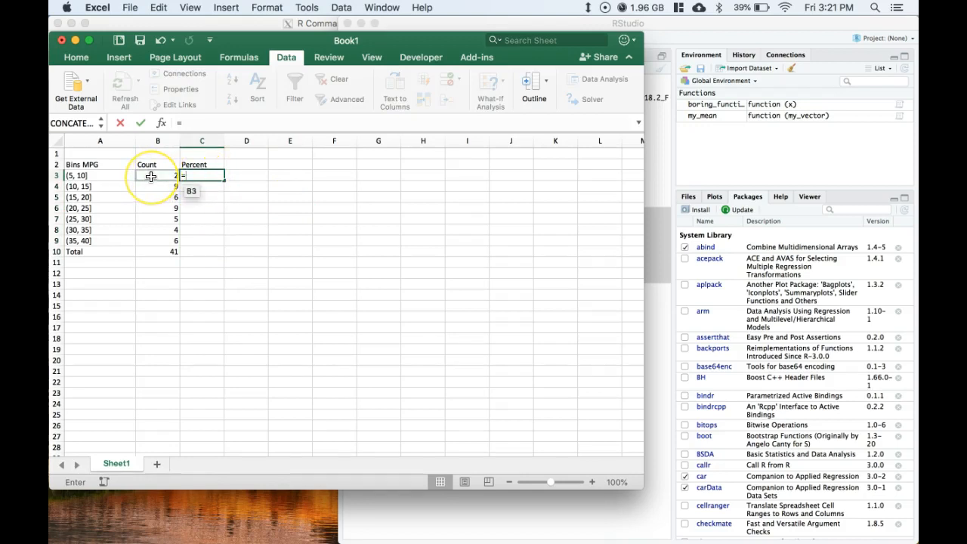
key(Escape)
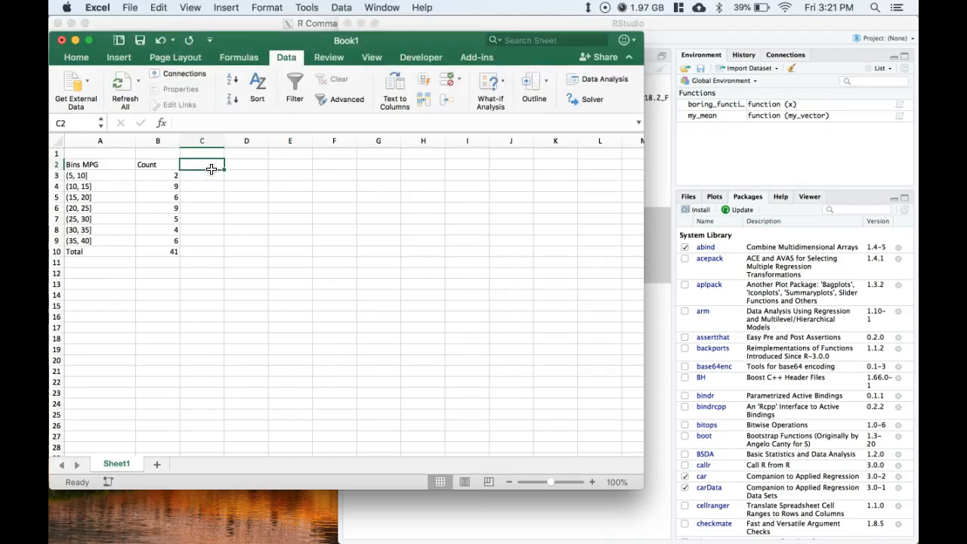
text(Rel. F)
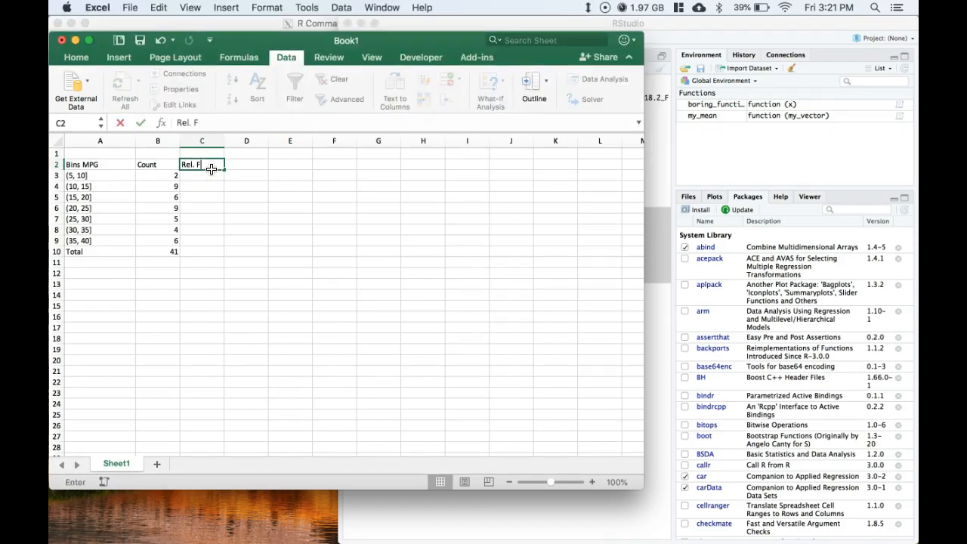
text(Freq.)
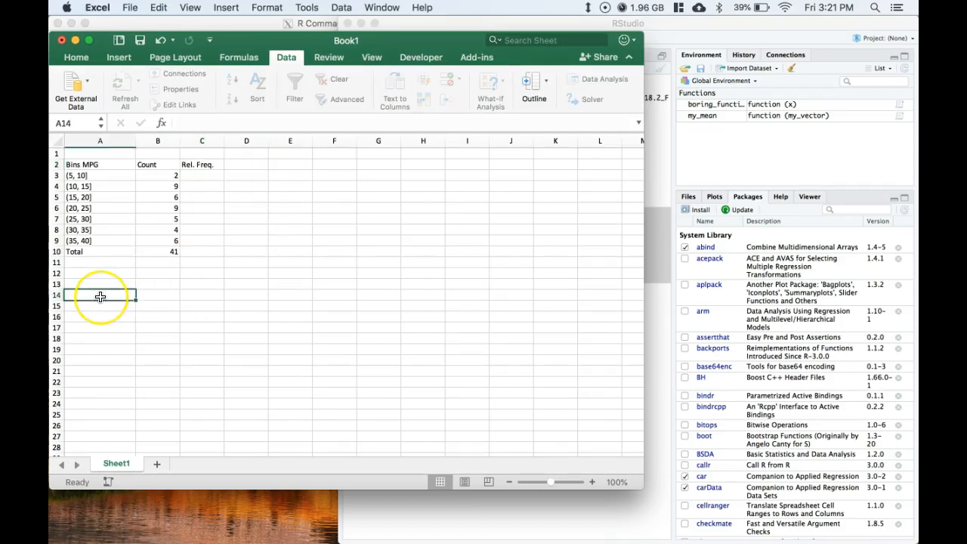
Add the note 'Rel Freq=Count/sample size' below the table and begin the relative frequency formula
text(Rel Freq=)
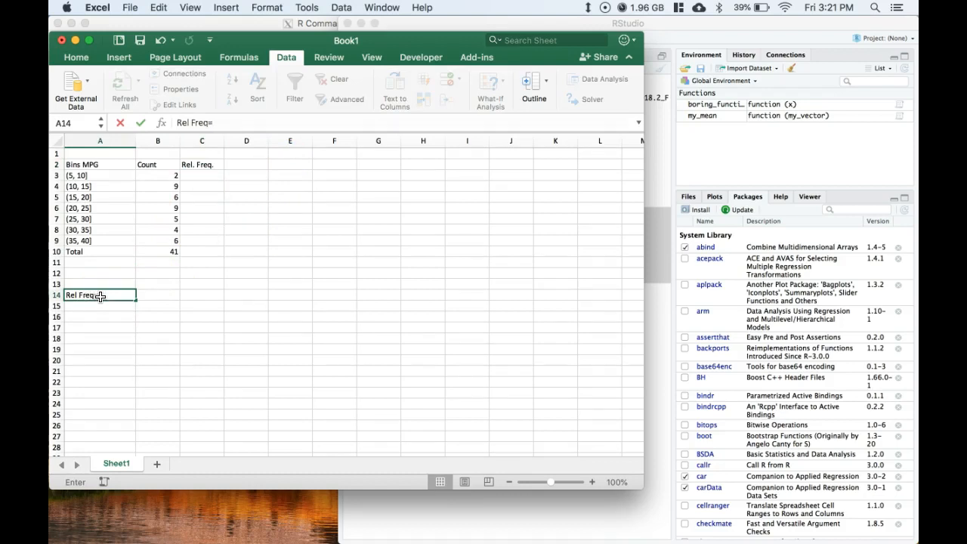
text(Count)
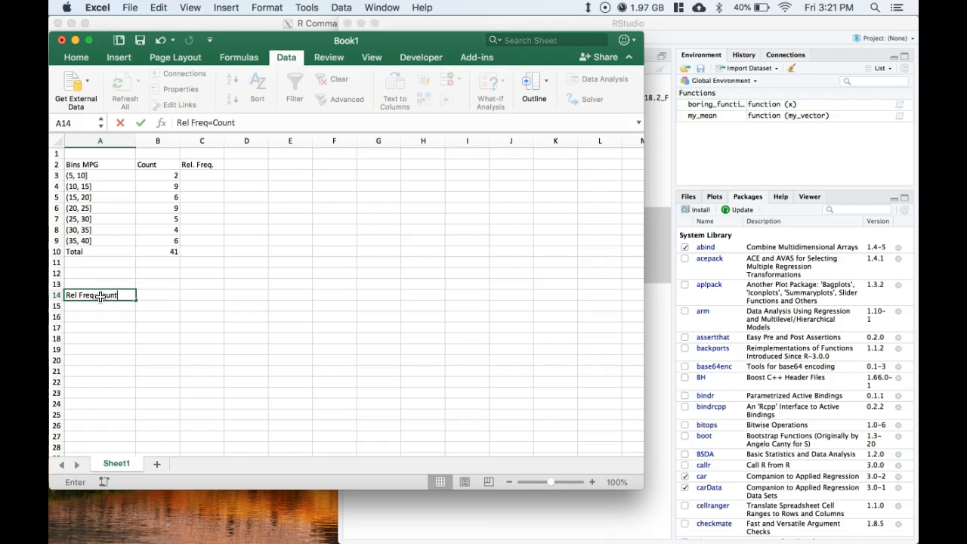
text(/)
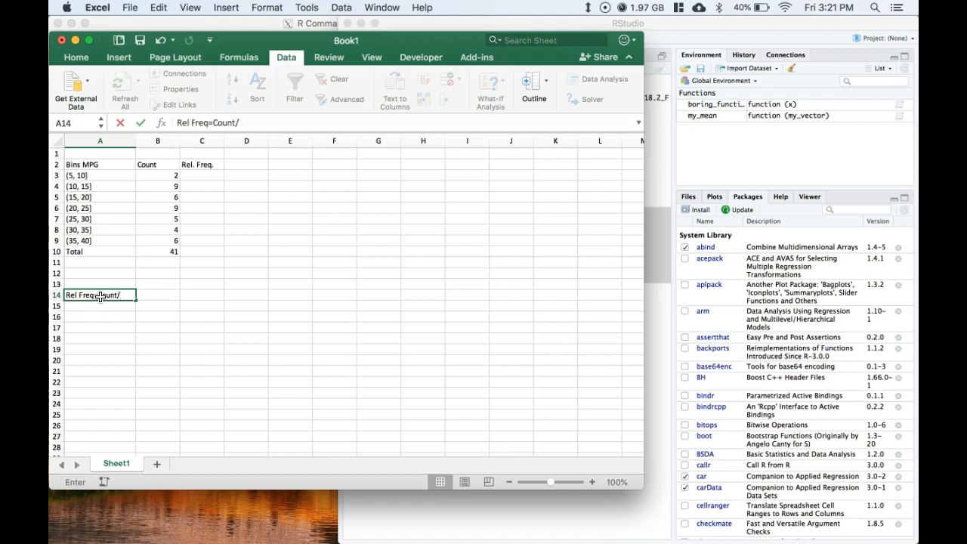
text(sample size)
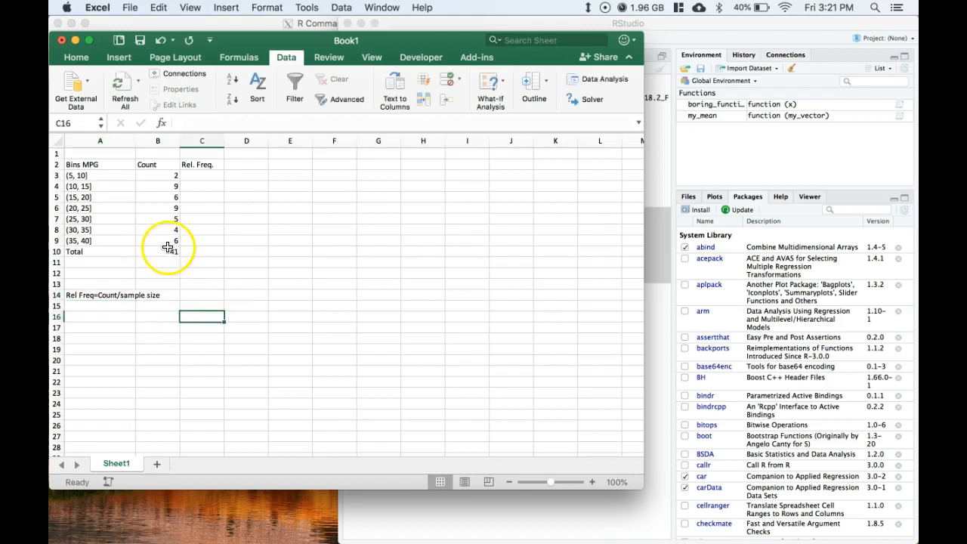
click(158, 251)
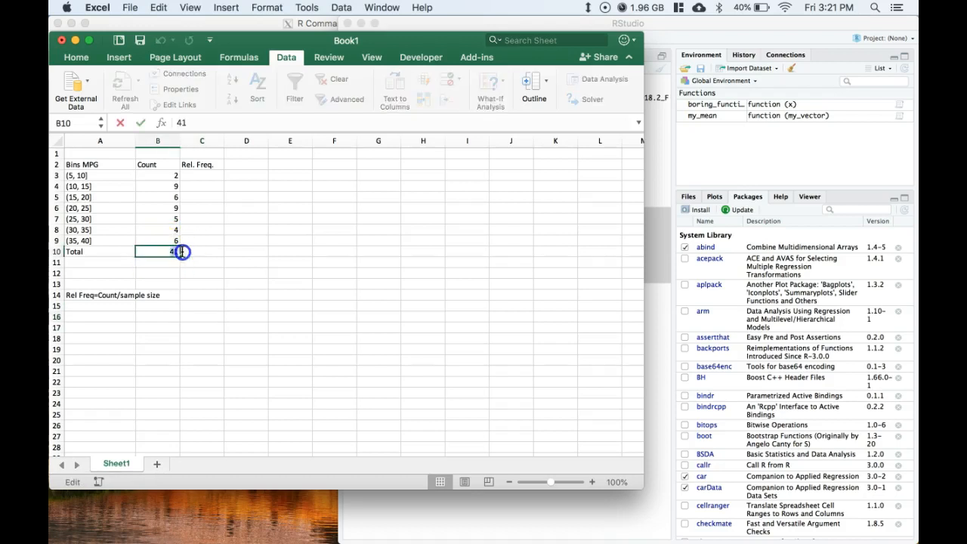
text(=)
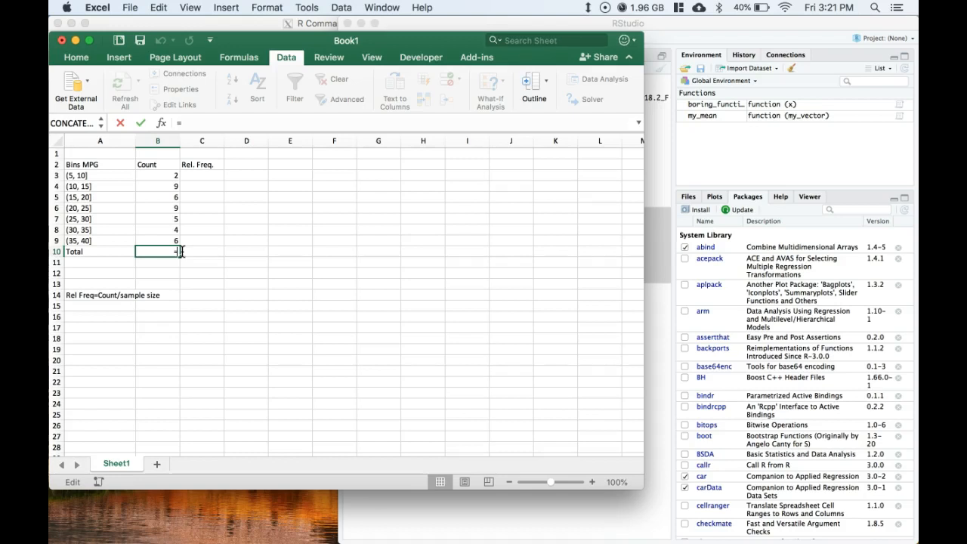
drag(158, 175, 157, 241)
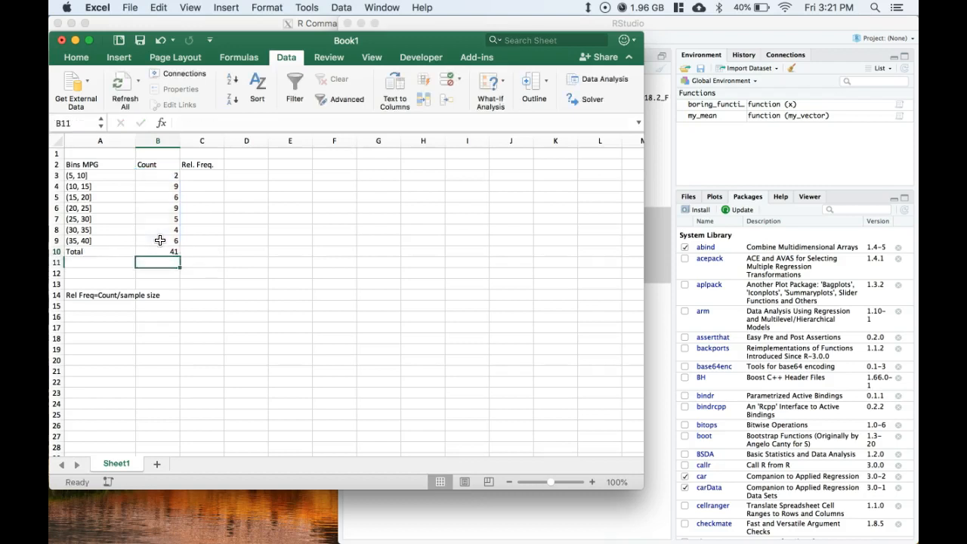
click(202, 176)
text(=)
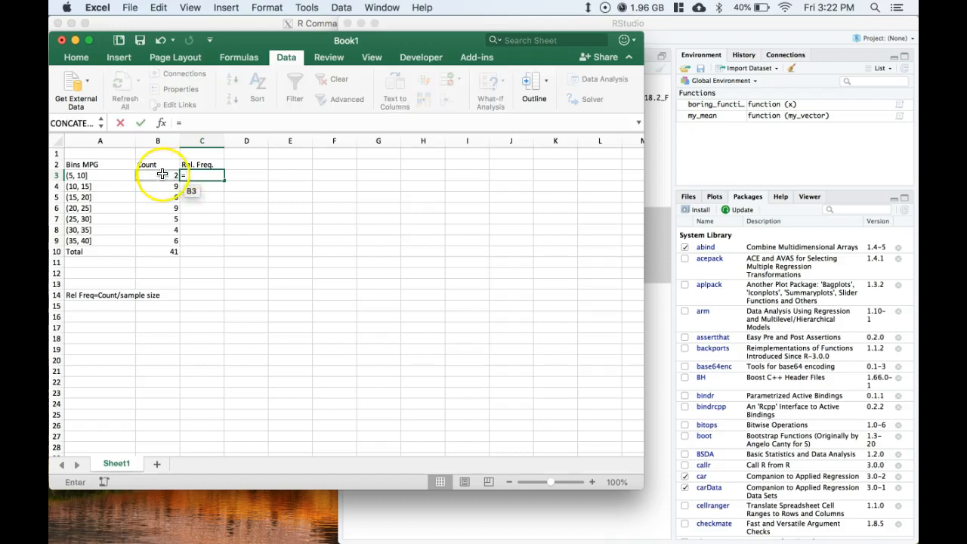
Enter =B3/B10 in C3 and fill it down through row 7
text(B3/)
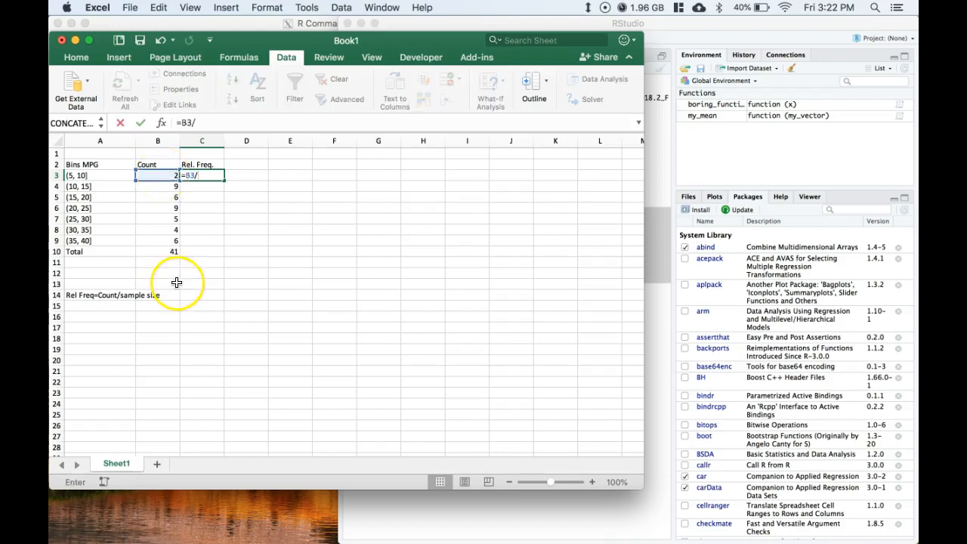
click(157, 252)
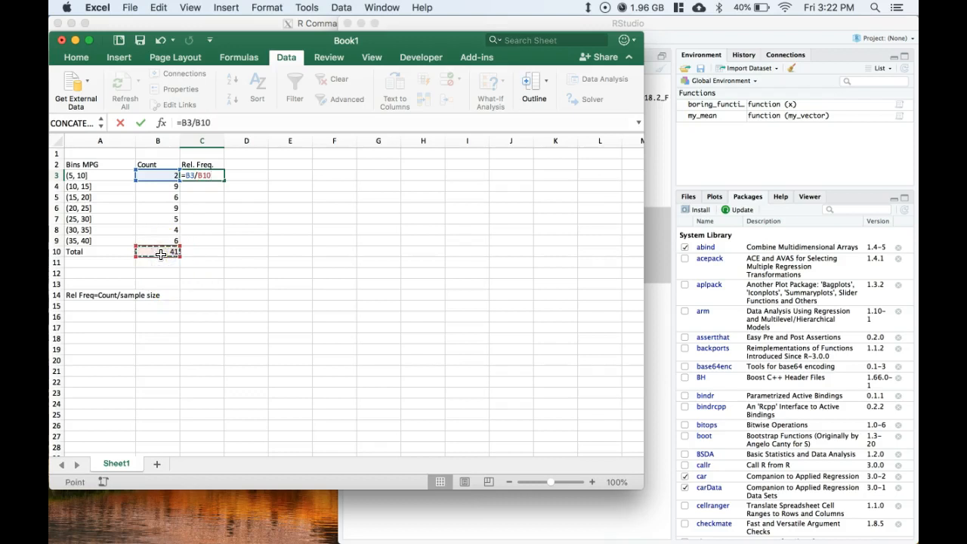
key(Return)
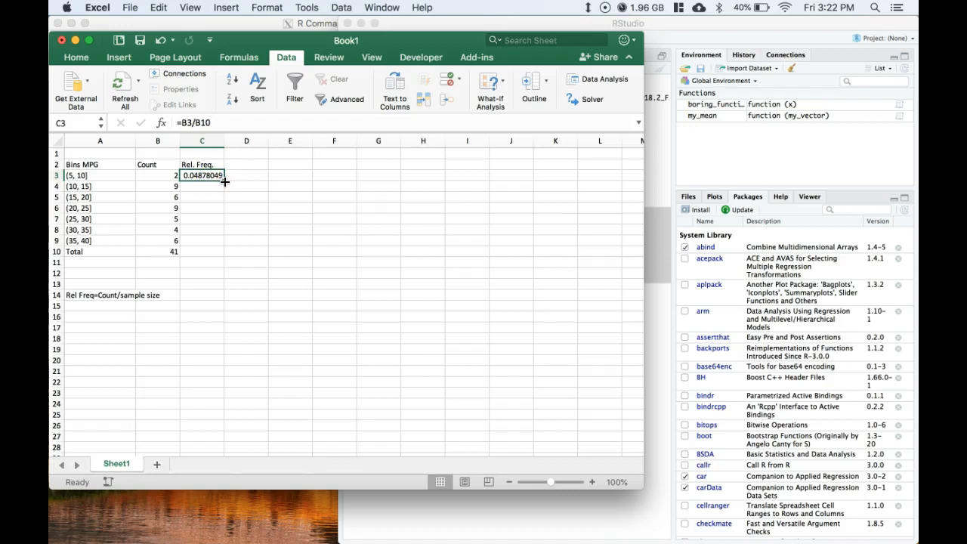
drag(224, 180, 224, 224)
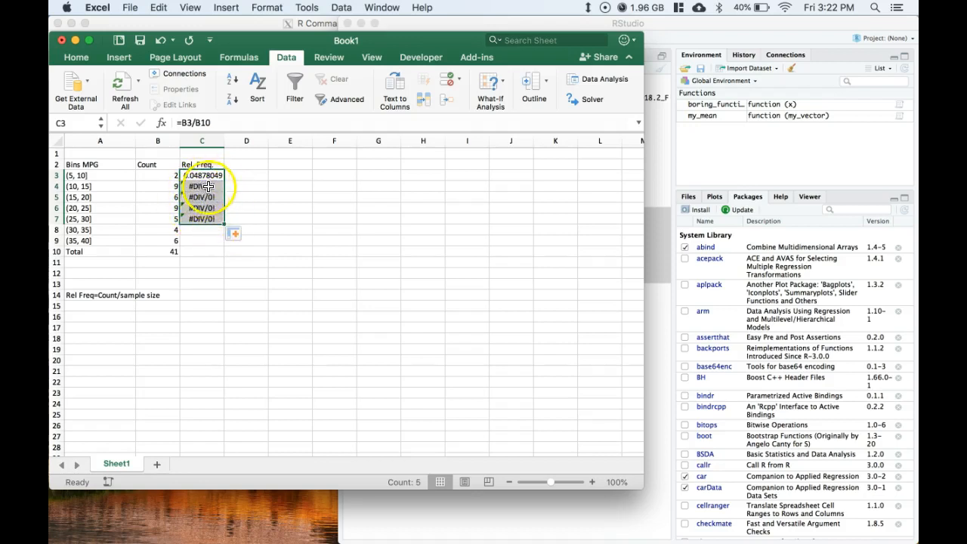
click(201, 185)
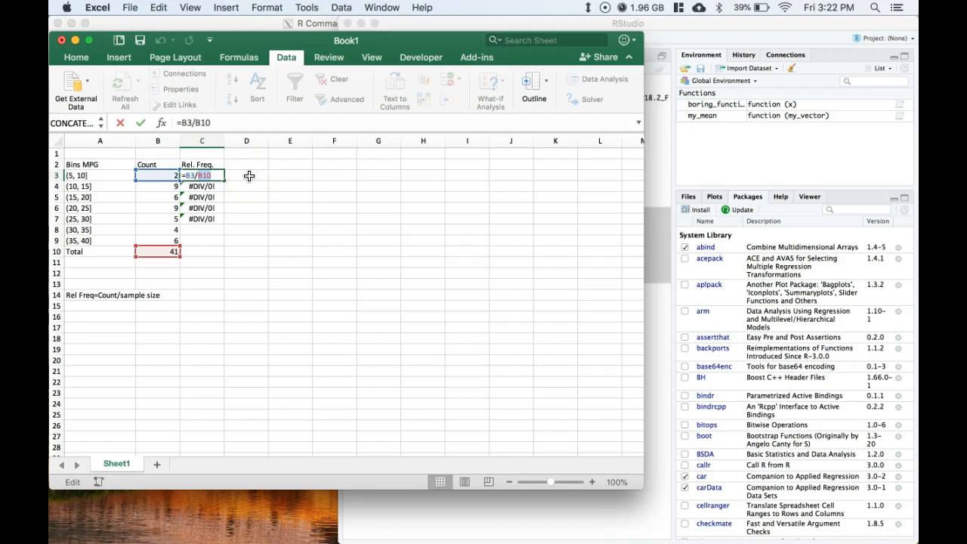
Make the total reference absolute ($B$10) and refill Rel. Freq. down through the Total row
key(f4)
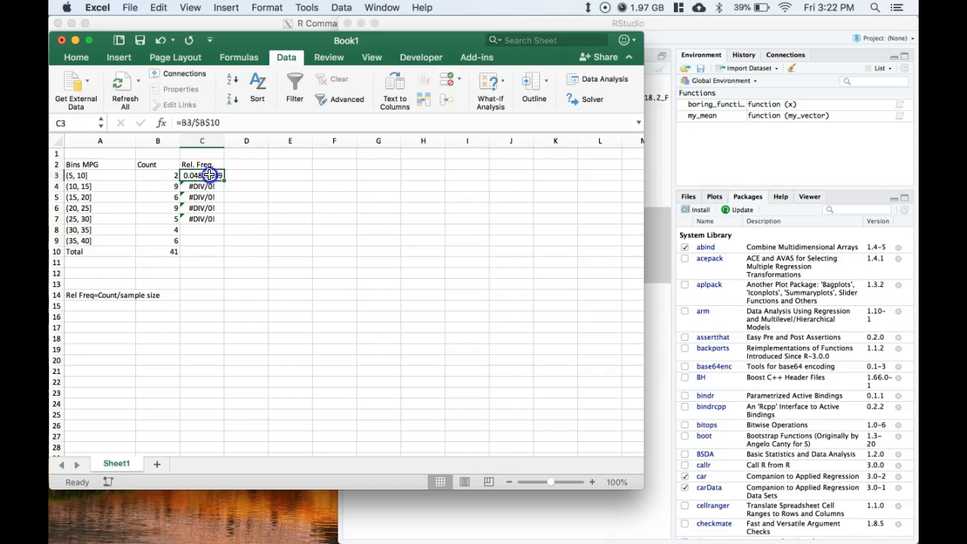
drag(210, 175, 224, 220)
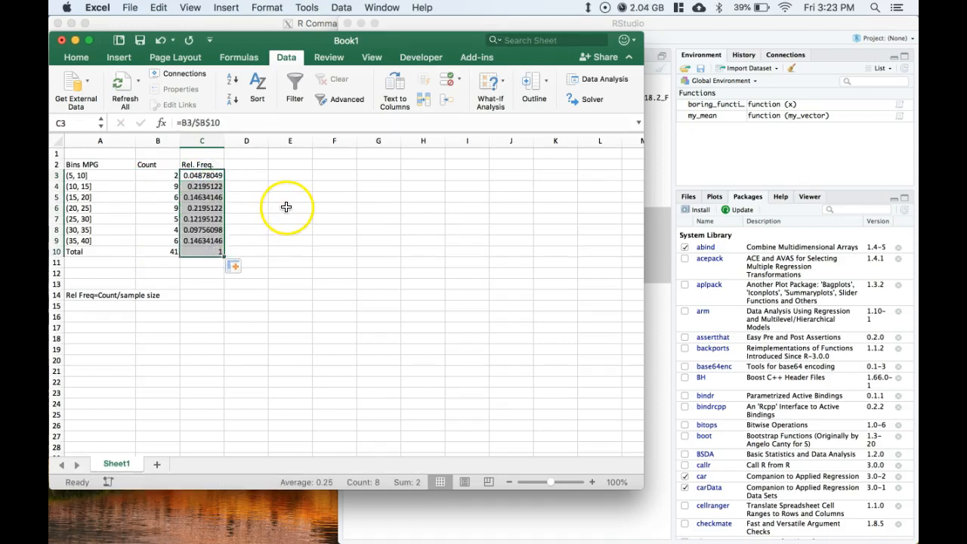
click(290, 208)
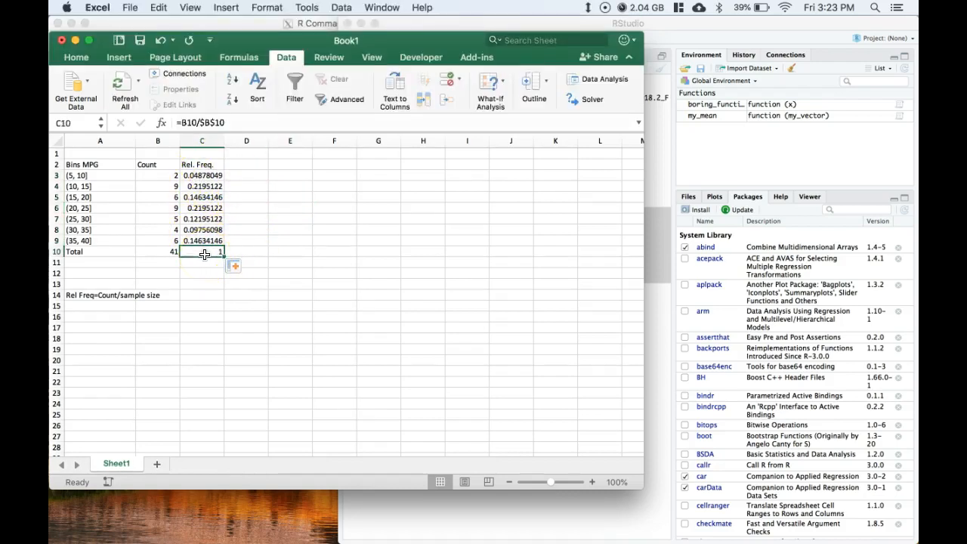
click(290, 230)
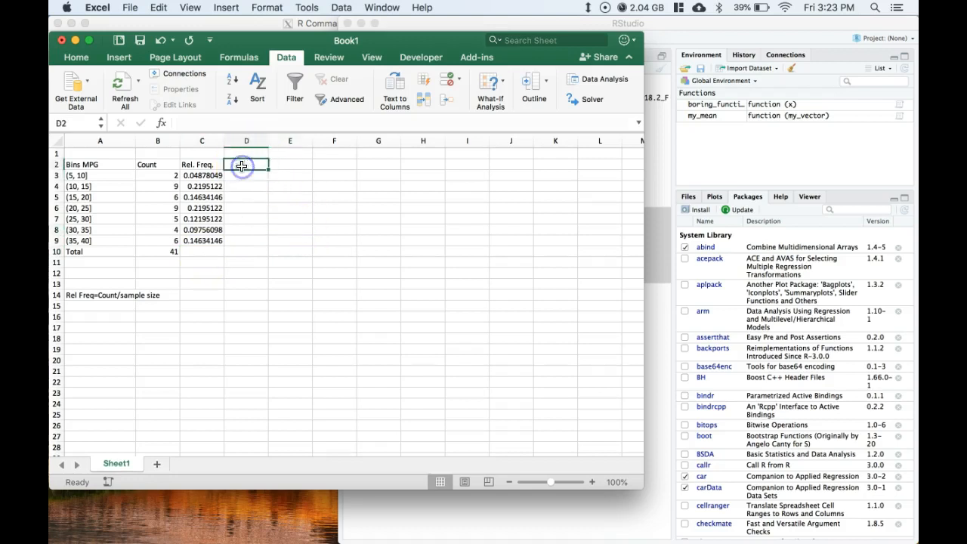
text(Cumulative)
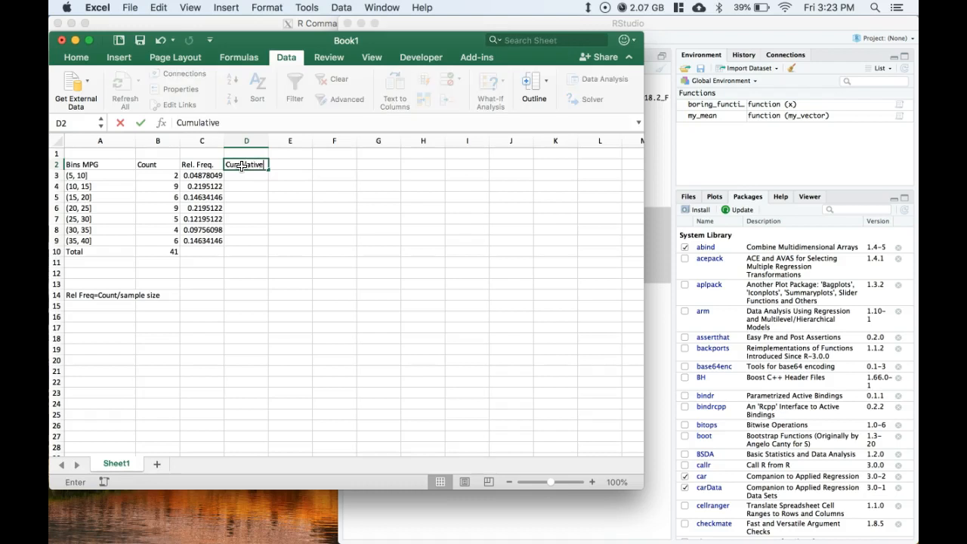
Enter the 'Cumulative Freq' heading in D2 and start D3's formula with the first count
text(Fre)
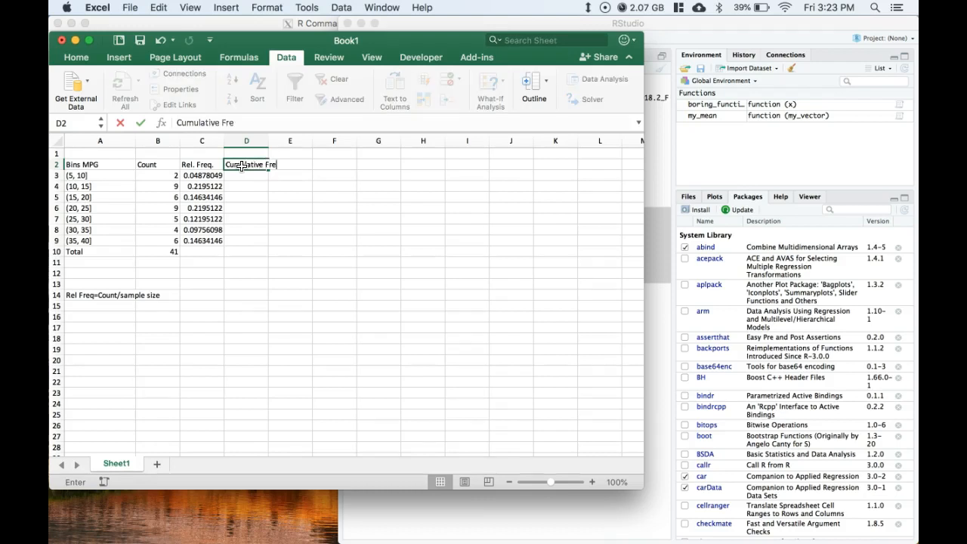
click(246, 140)
text(=)
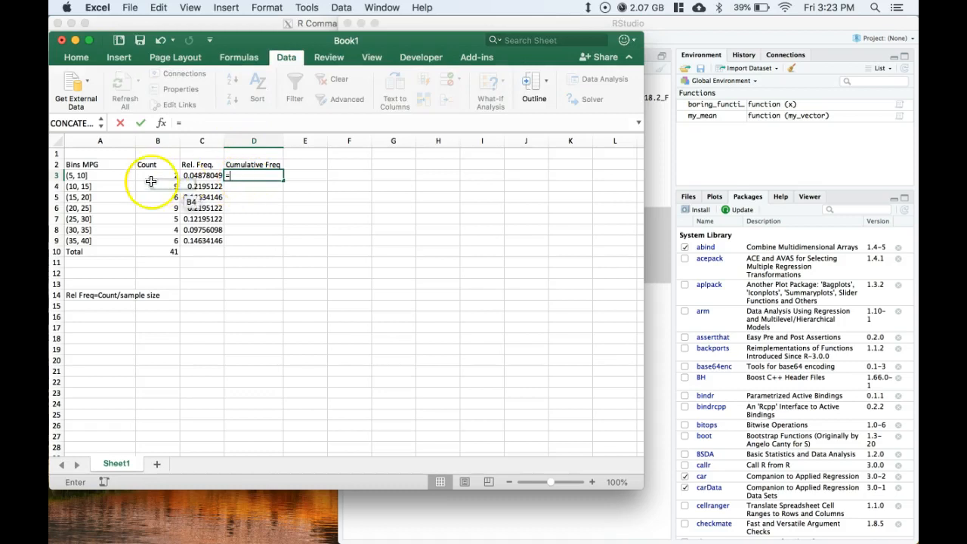
click(157, 175)
text(=)
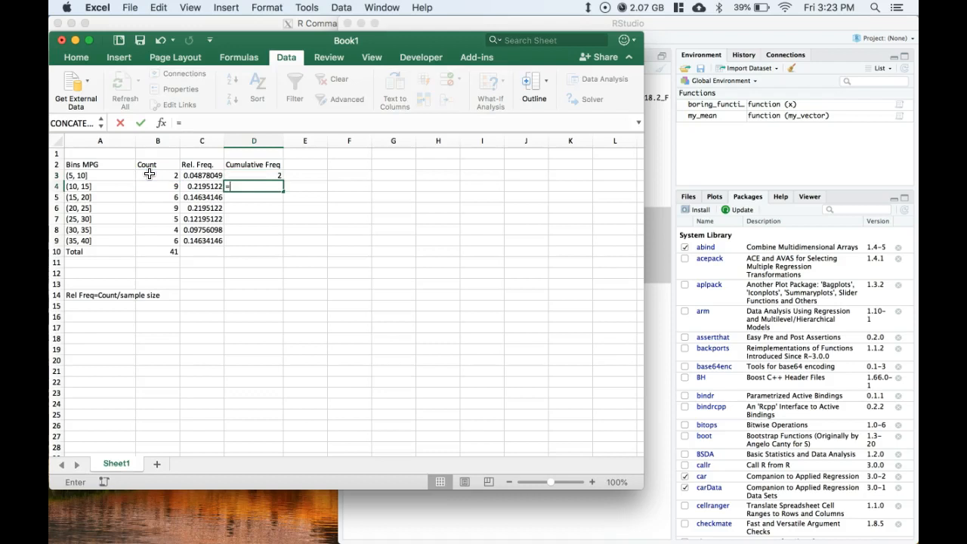
Build the running total =B4+D3 in D4 and fill it down to D9, reaching 41
click(157, 186)
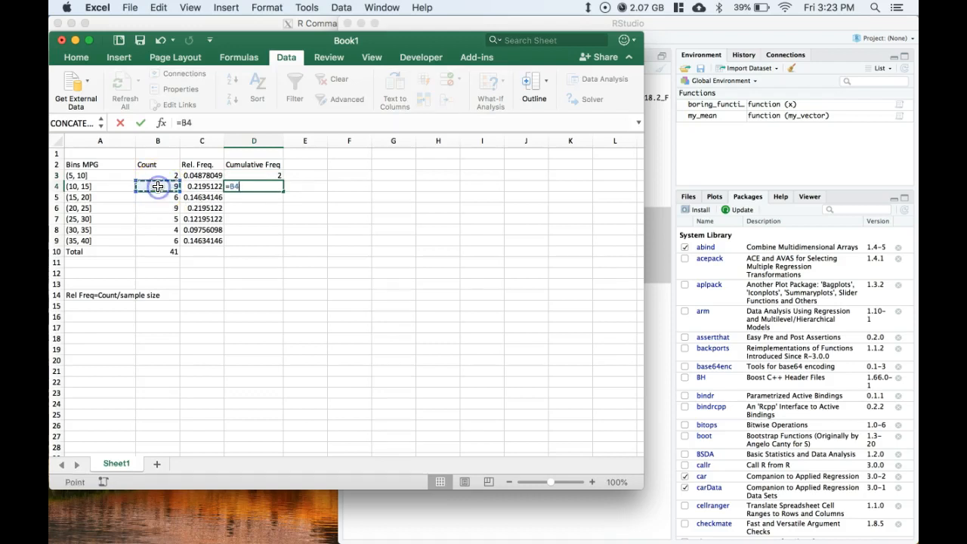
text(+)
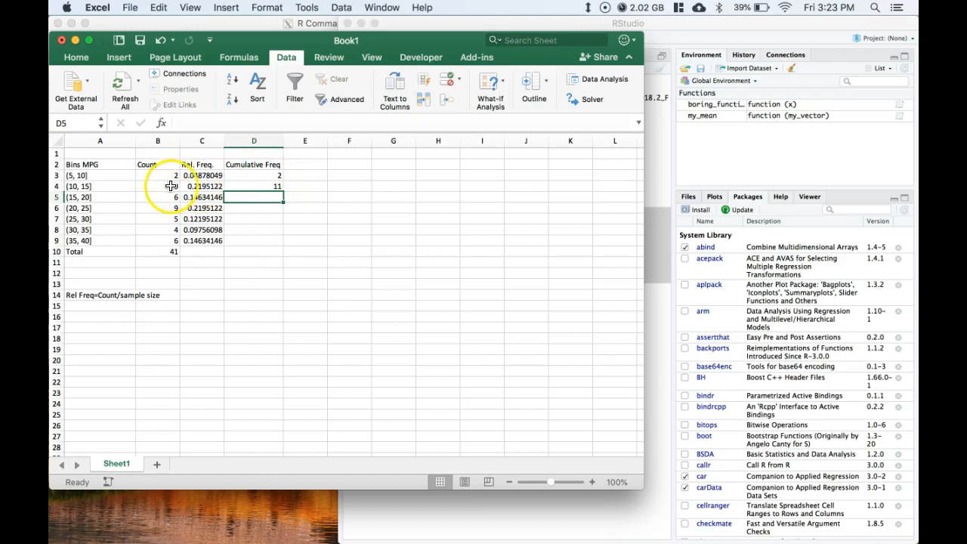
click(254, 186)
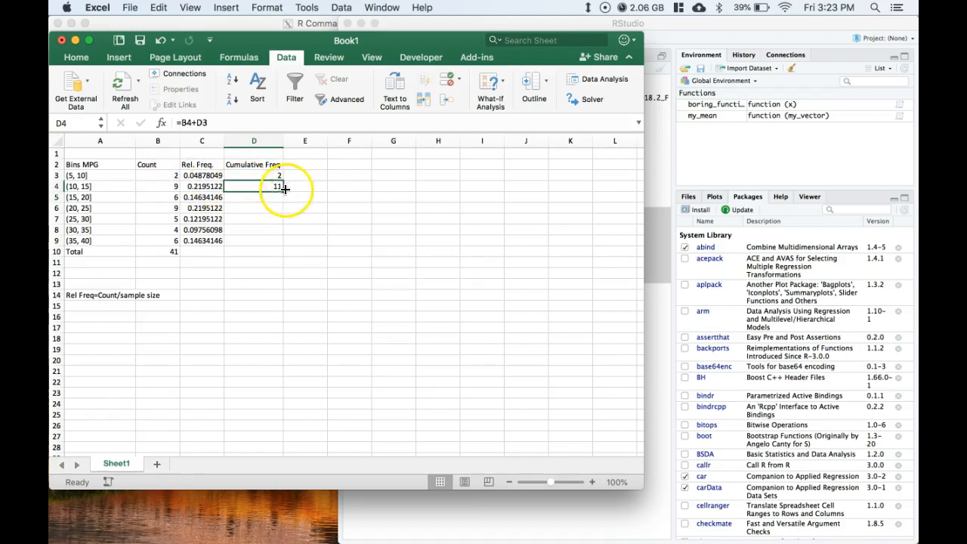
drag(254, 186, 254, 197)
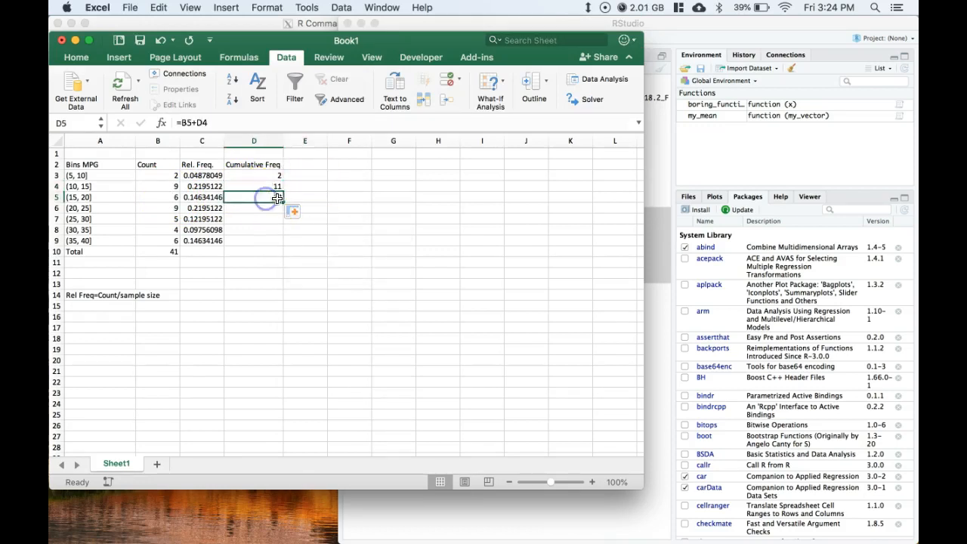
drag(254, 198, 253, 241)
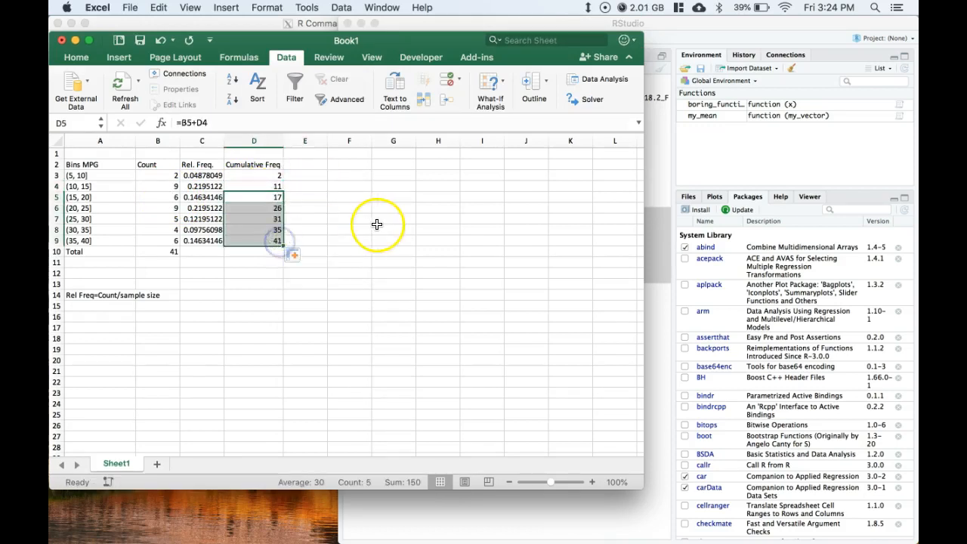
click(392, 229)
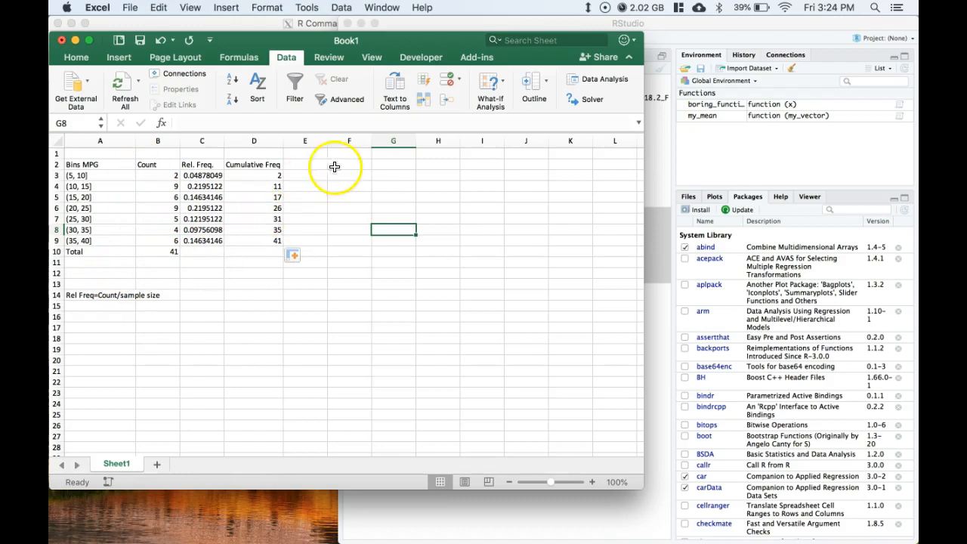
Label E2 'Cumulative Relative Freq', autofit column E, and begin E3's formula =D3/B10
click(305, 164)
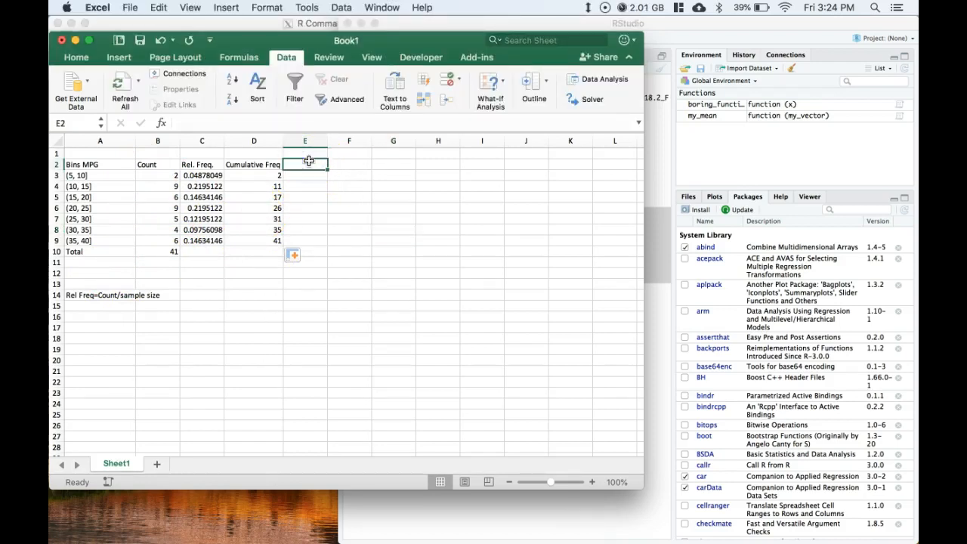
text(Cumulative R)
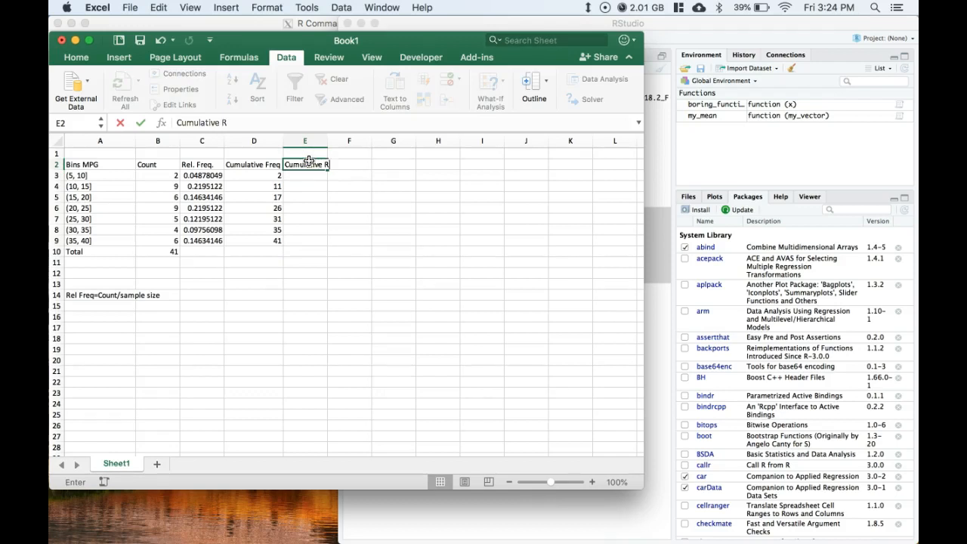
text(elative Frequ)
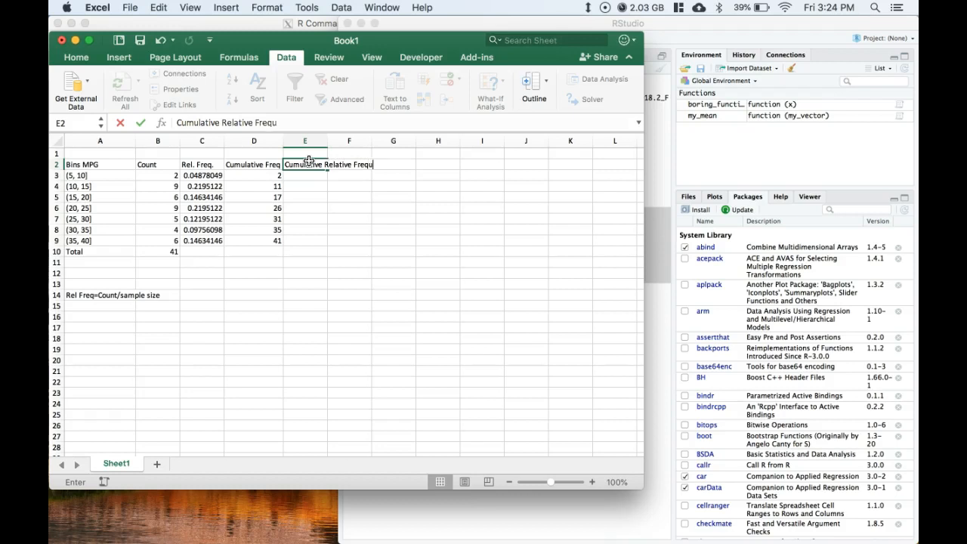
click(305, 141)
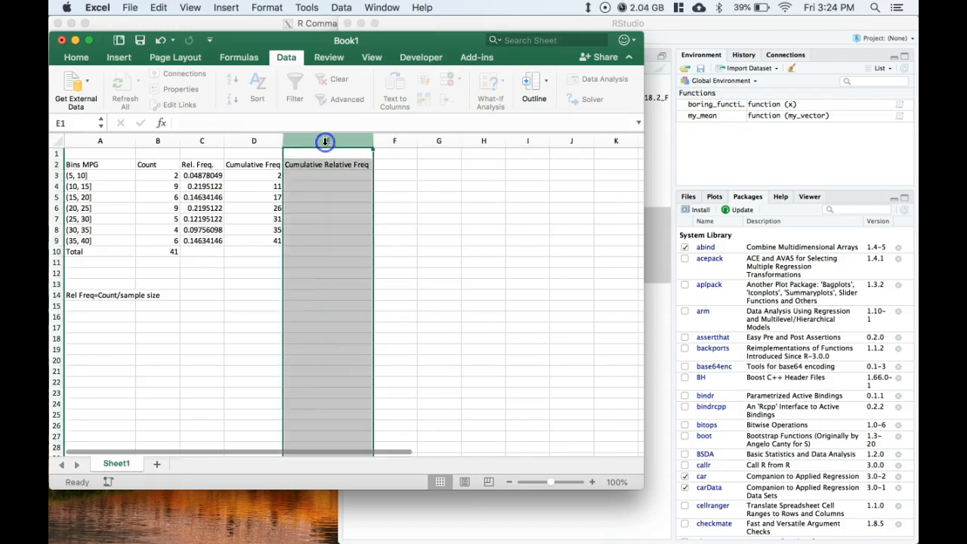
click(328, 175)
text(=D3/B10)
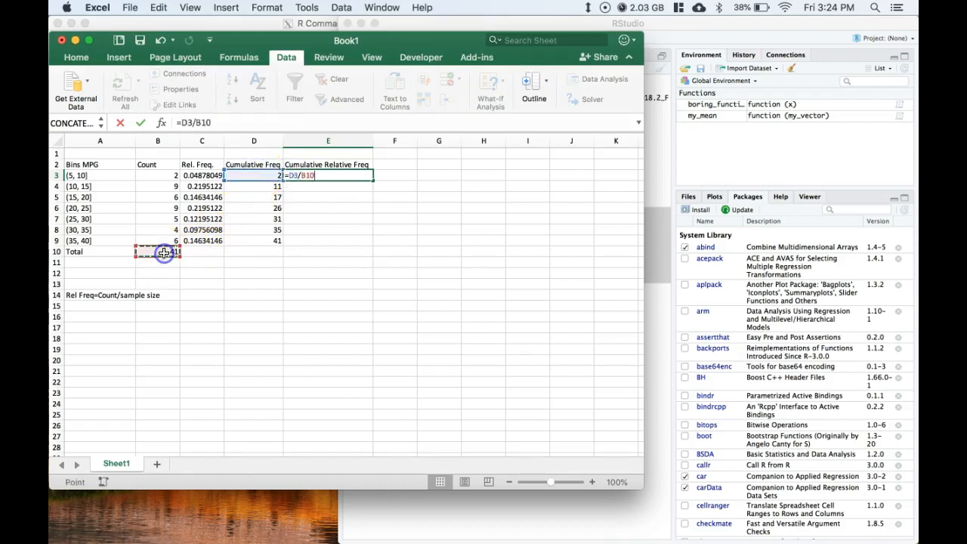
Make B10 absolute ($B$10) in E3's formula and copy it down to E9, ending at 1
key(f4)
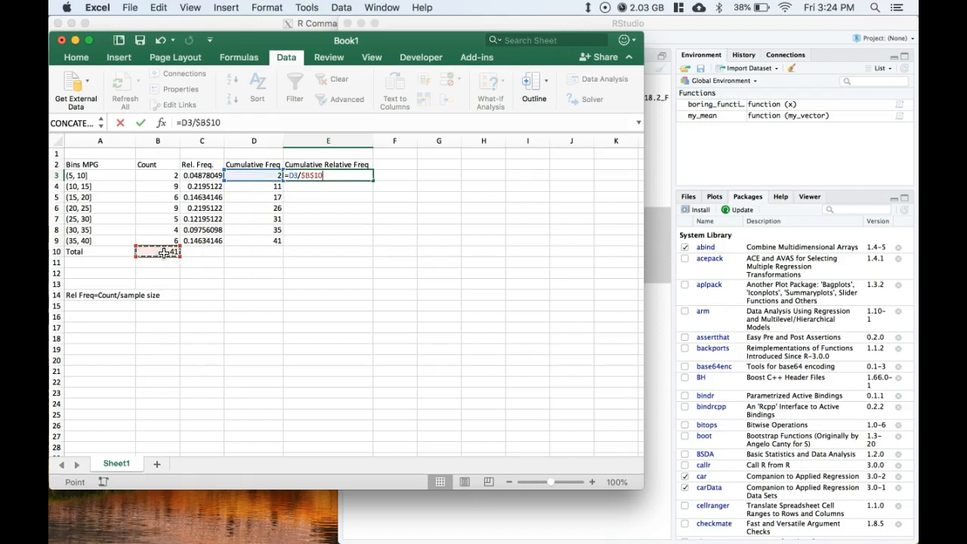
key(enter)
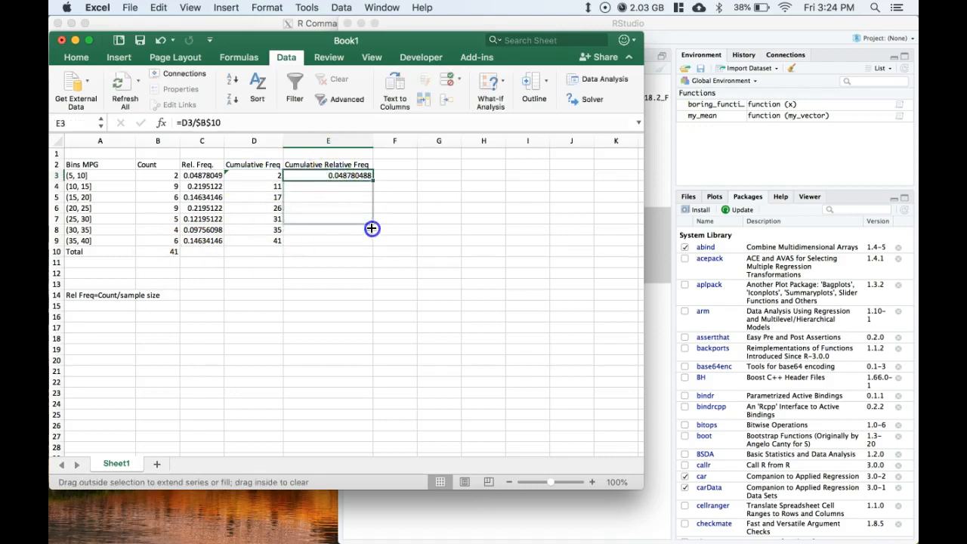
drag(371, 175, 369, 240)
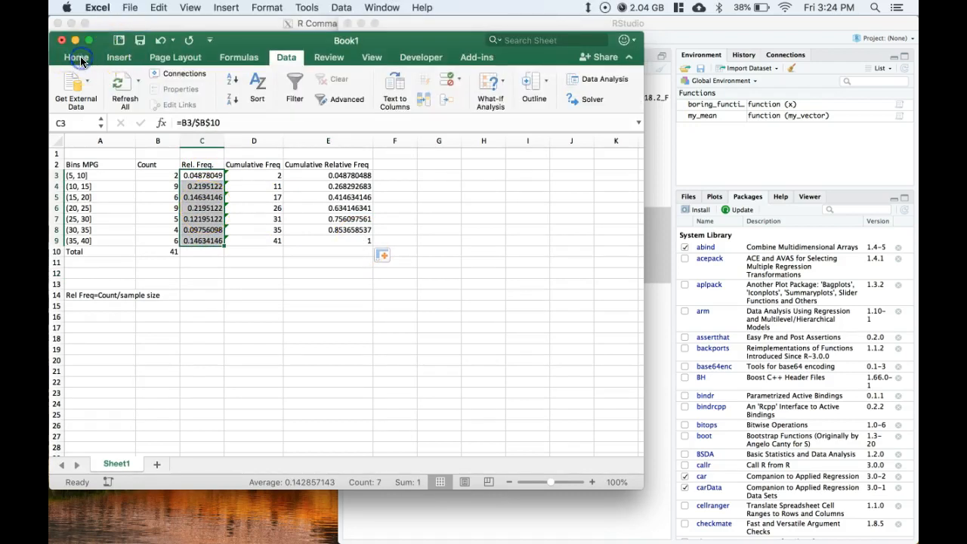
Reduce Rel. Freq. (C3:C9) and Cumulative Relative Freq (E3:E9) to four decimal places
click(75, 57)
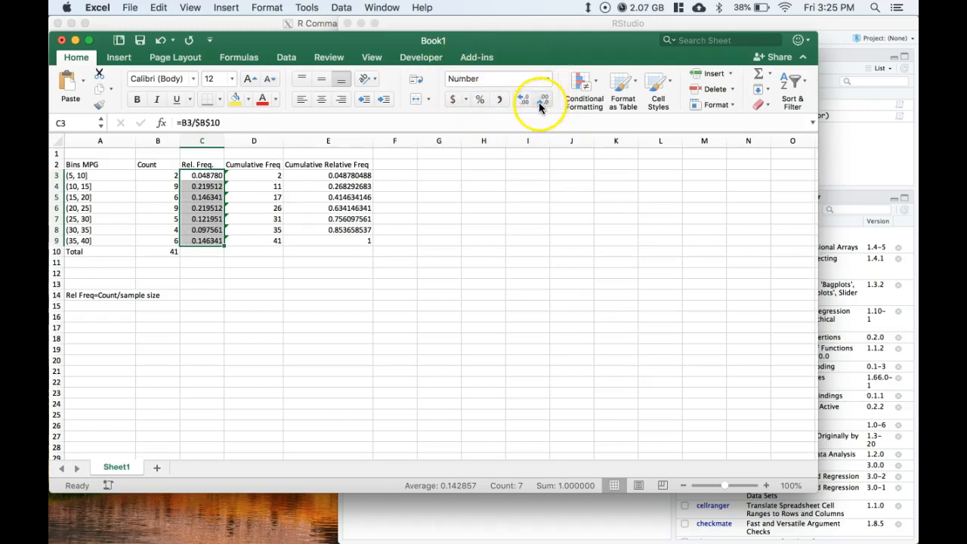
click(540, 98)
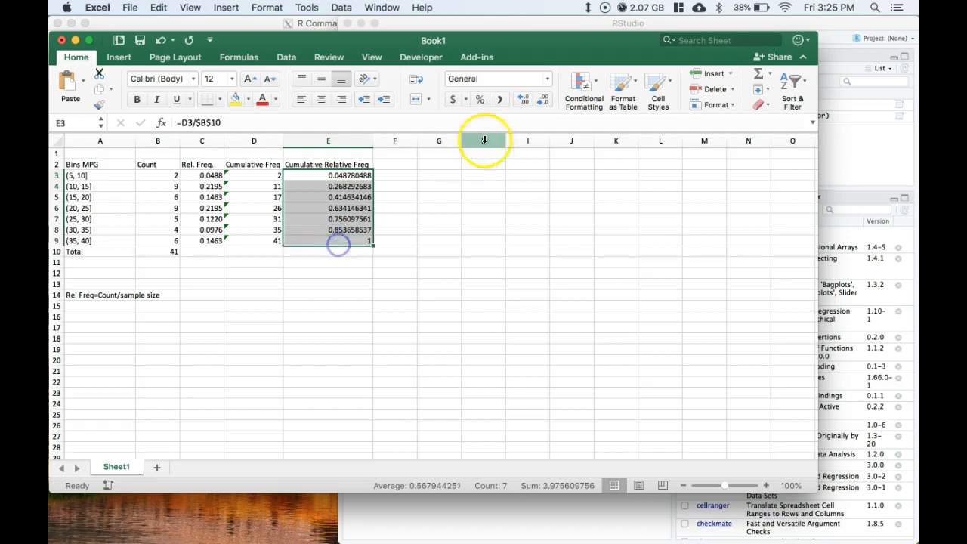
click(543, 99)
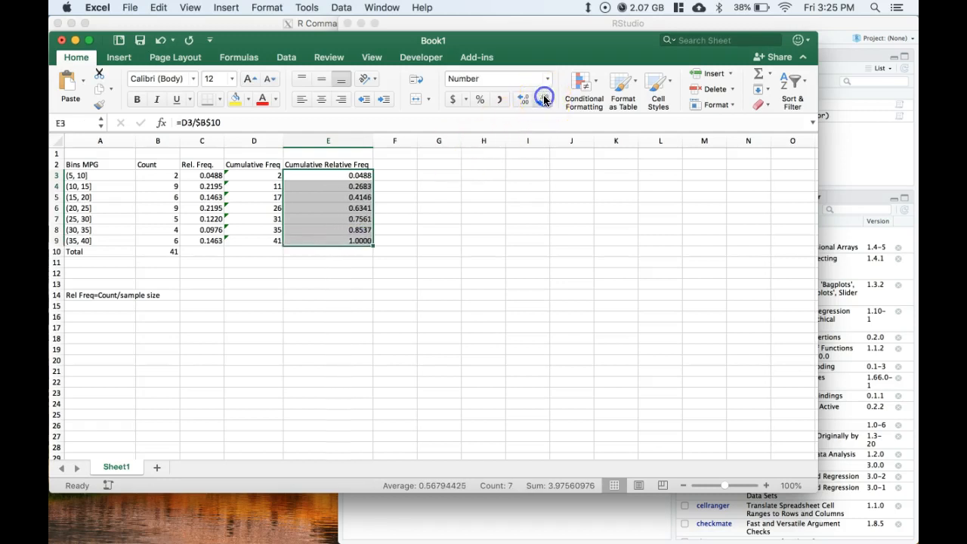
click(483, 175)
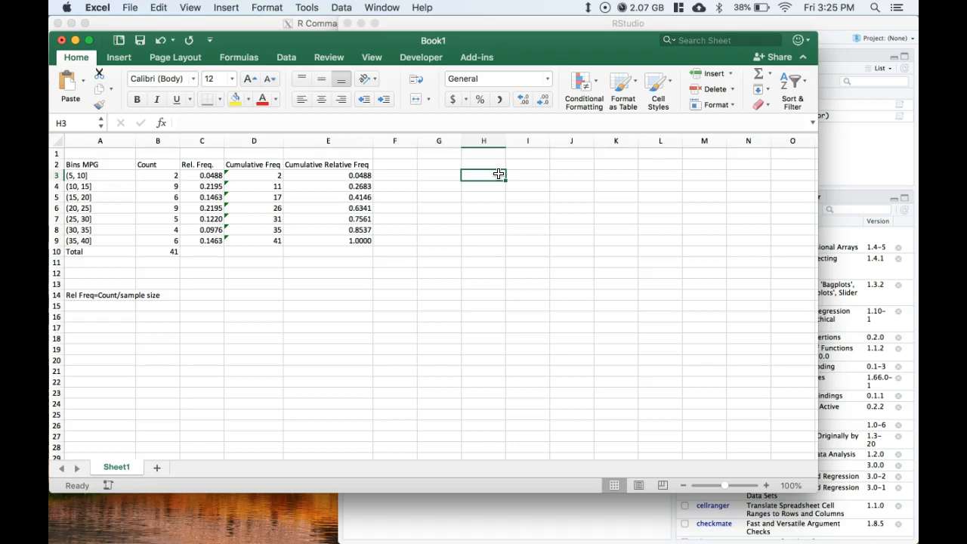
drag(253, 164, 328, 240)
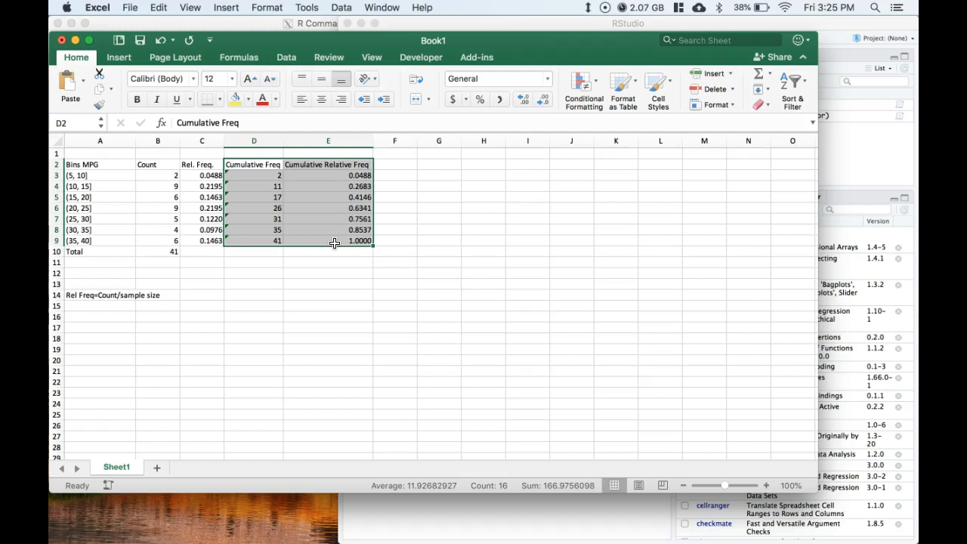
click(328, 305)
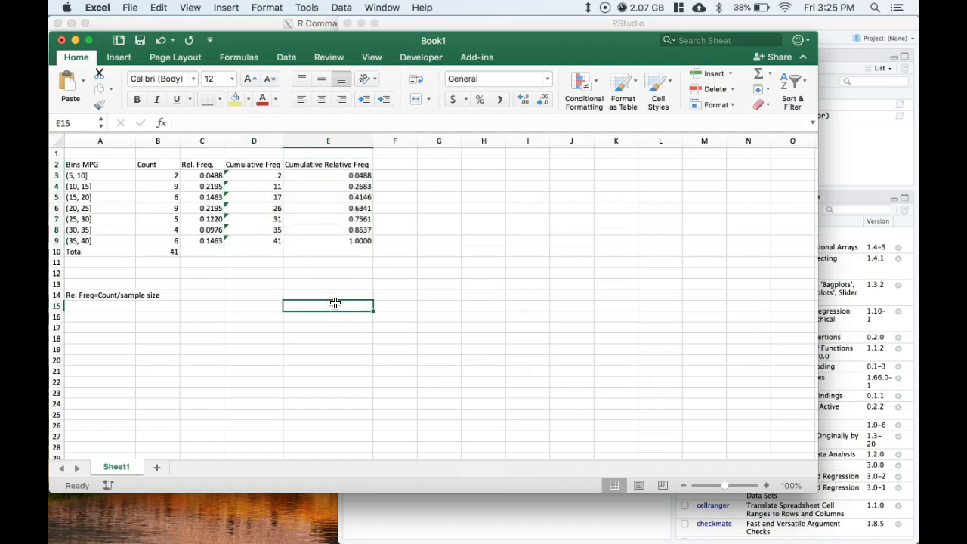